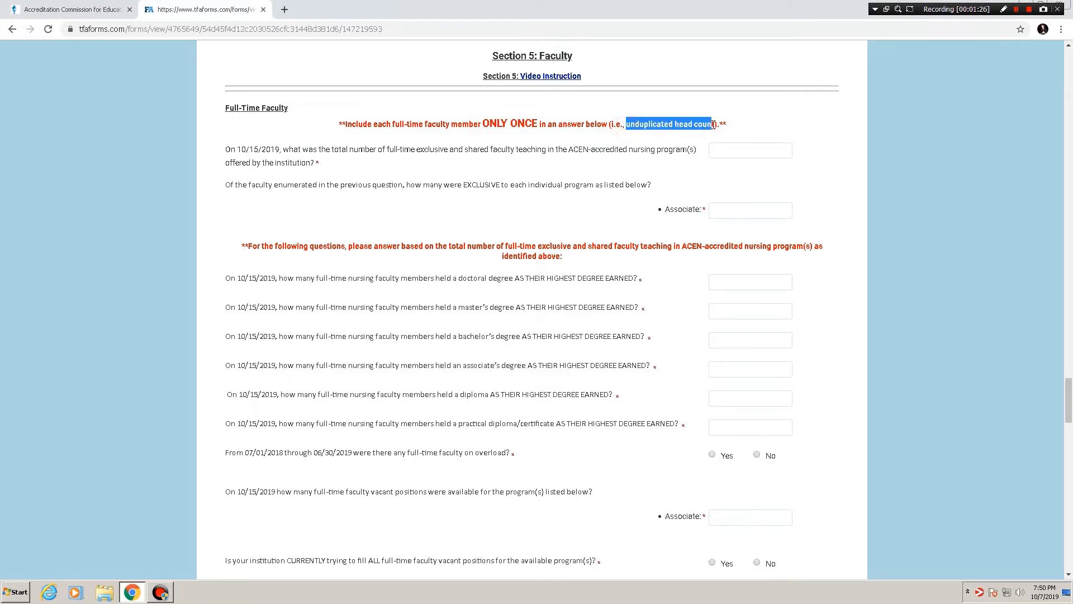
# Enter 100 in the total full-time exclusive and shared faculty field.
pyautogui.click(750, 150)
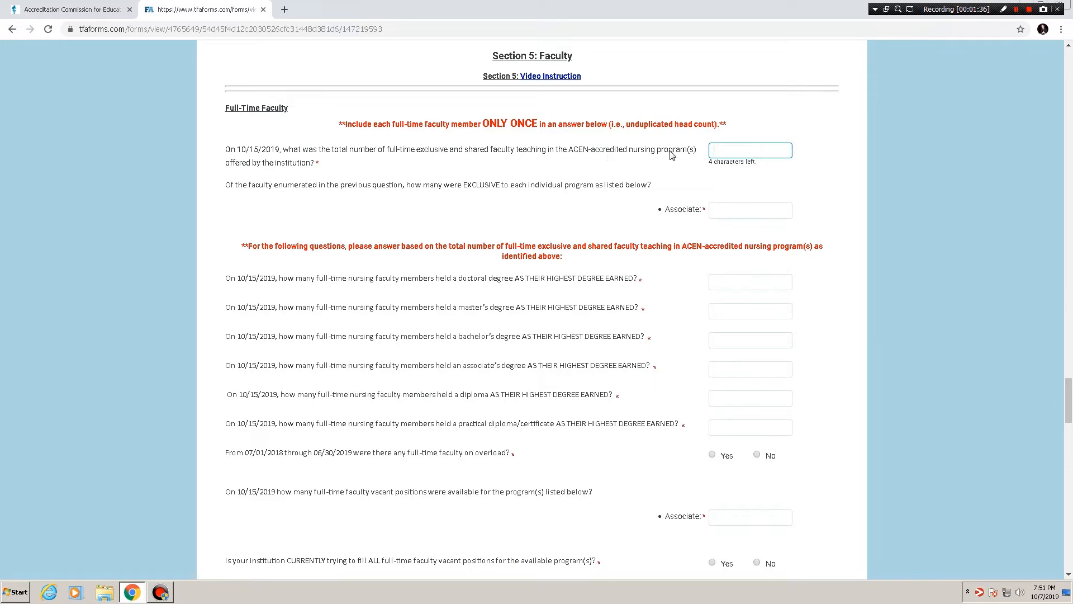
pyautogui.click(750, 150)
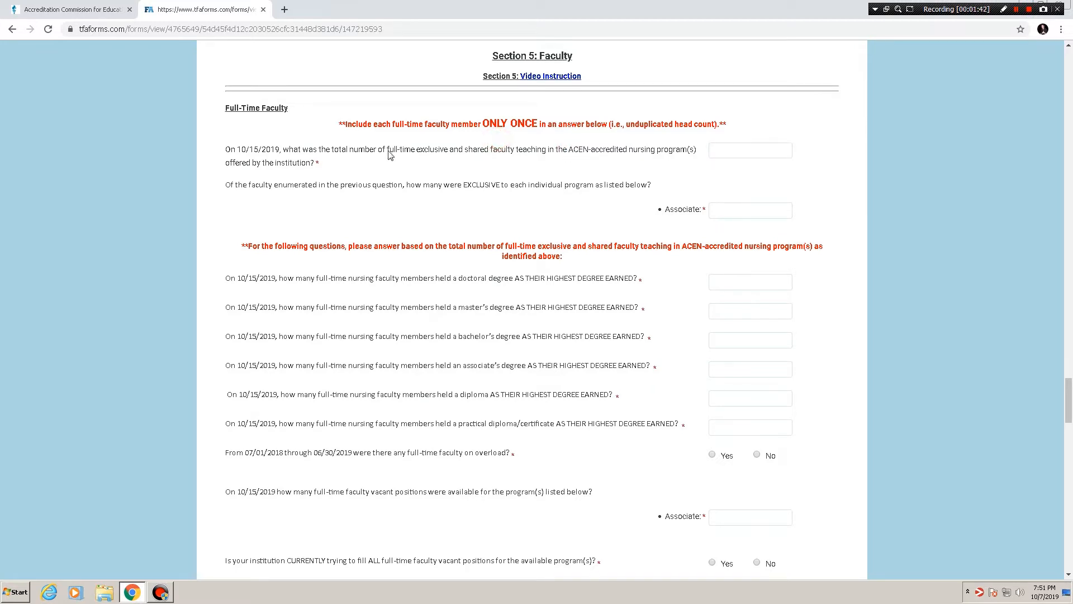
pyautogui.doubleClick(390, 150)
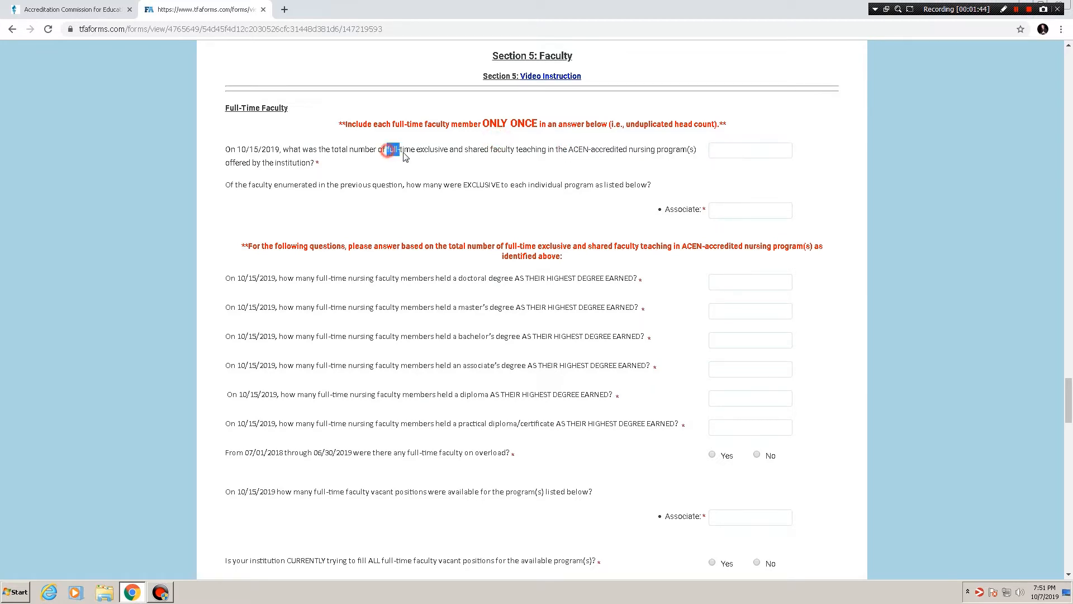
pyautogui.moveTo(388, 149); pyautogui.dragTo(531, 149)
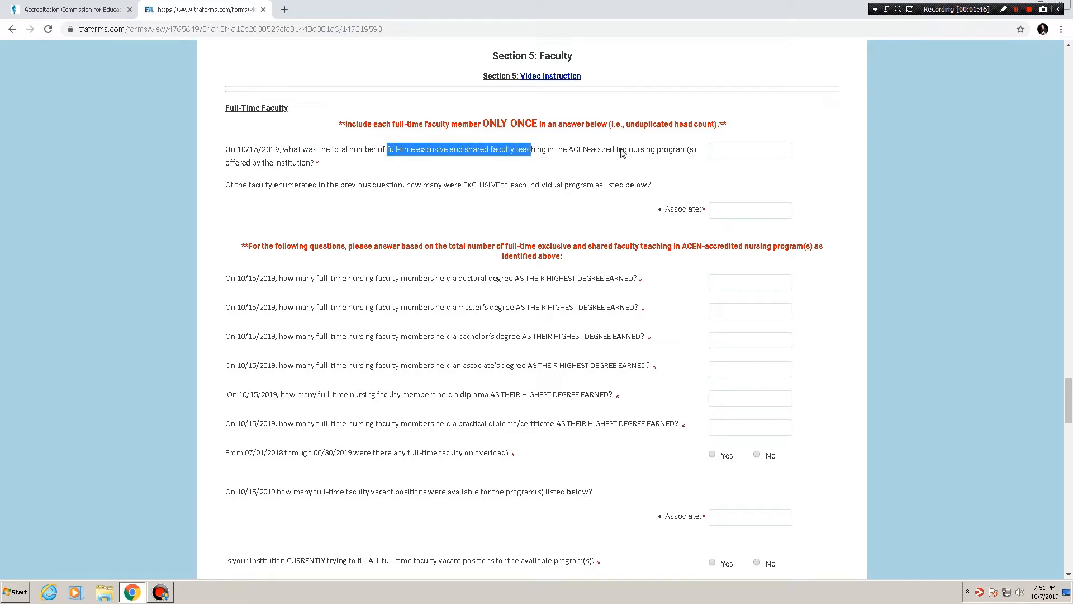
pyautogui.write('1')
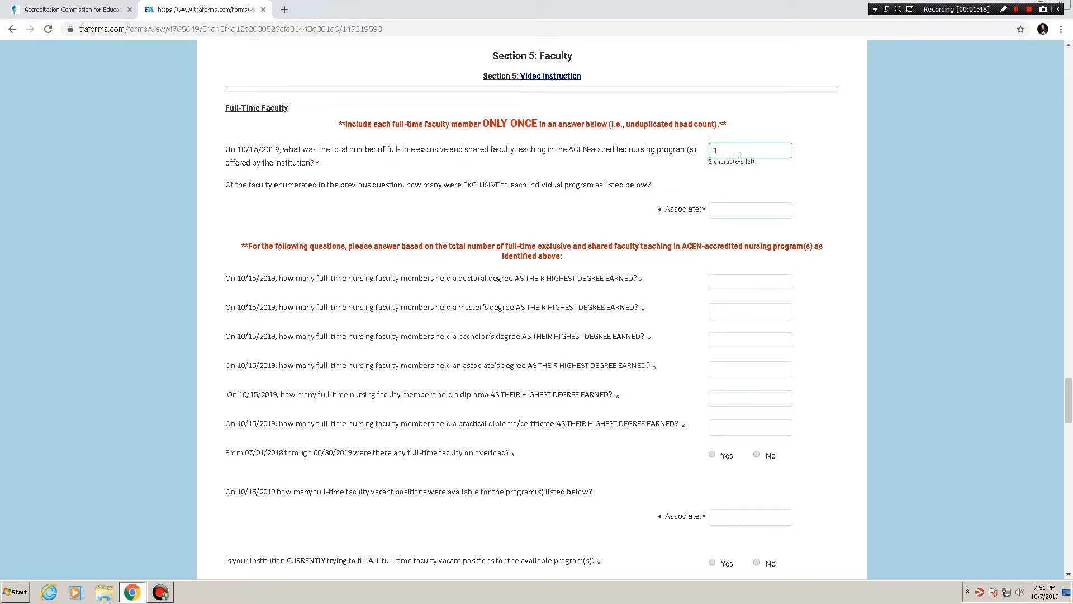
pyautogui.write('00')
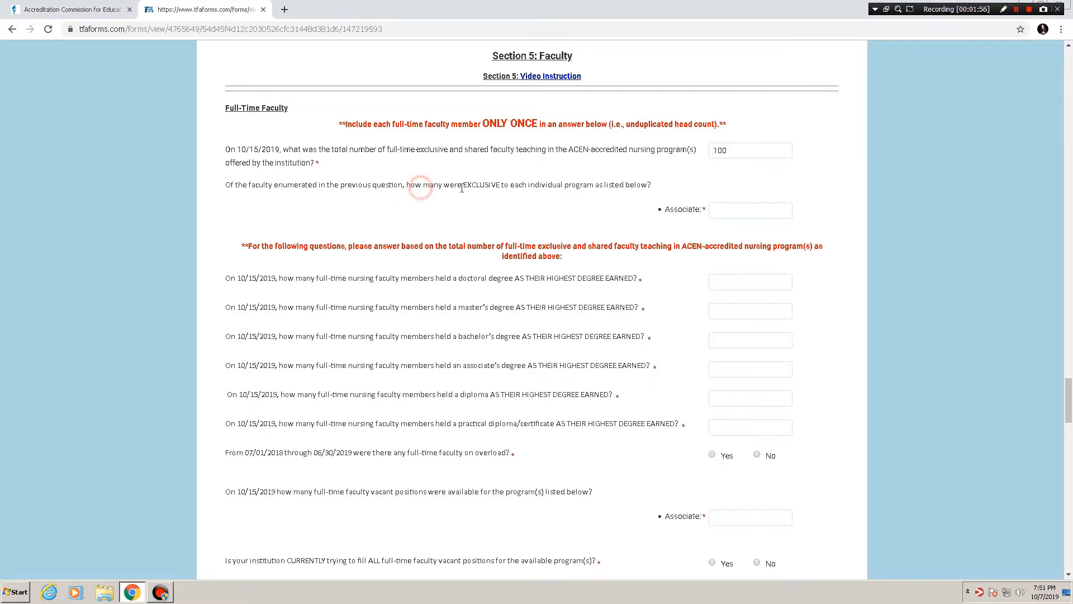
# Enter 50 in the Associate field for full-time faculty exclusive to that program.
pyautogui.doubleClick(479, 185)
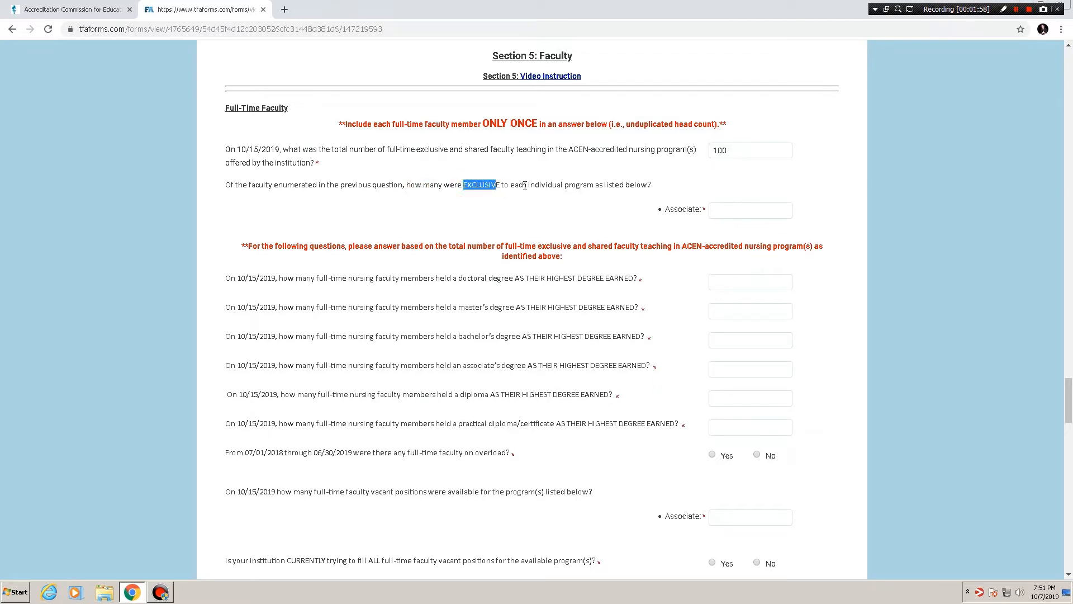
pyautogui.moveTo(724, 224)
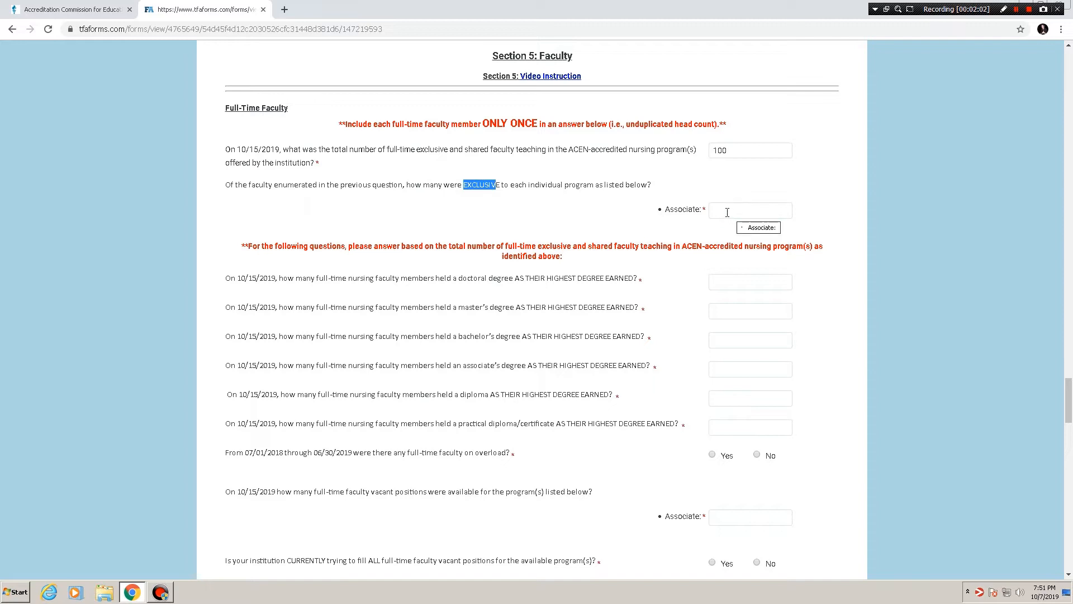
pyautogui.click(750, 210)
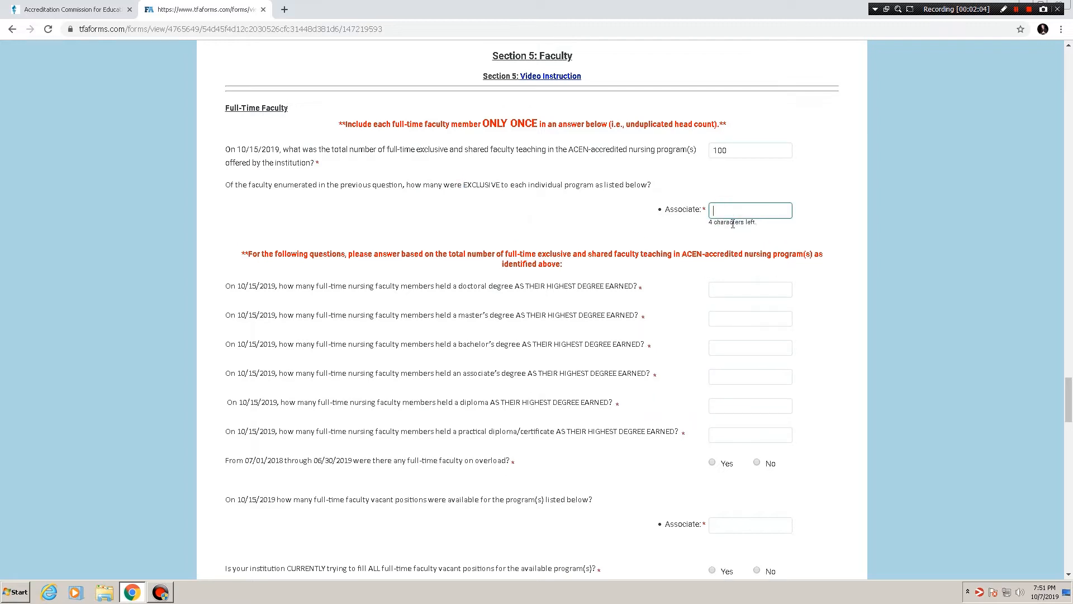
pyautogui.write('50')
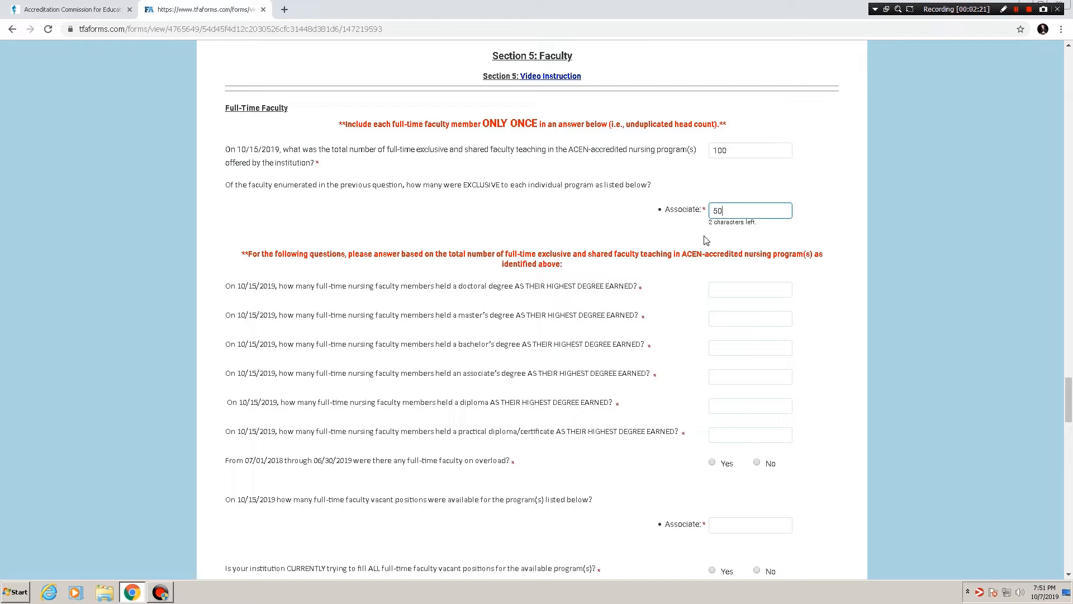
pyautogui.moveTo(763, 241)
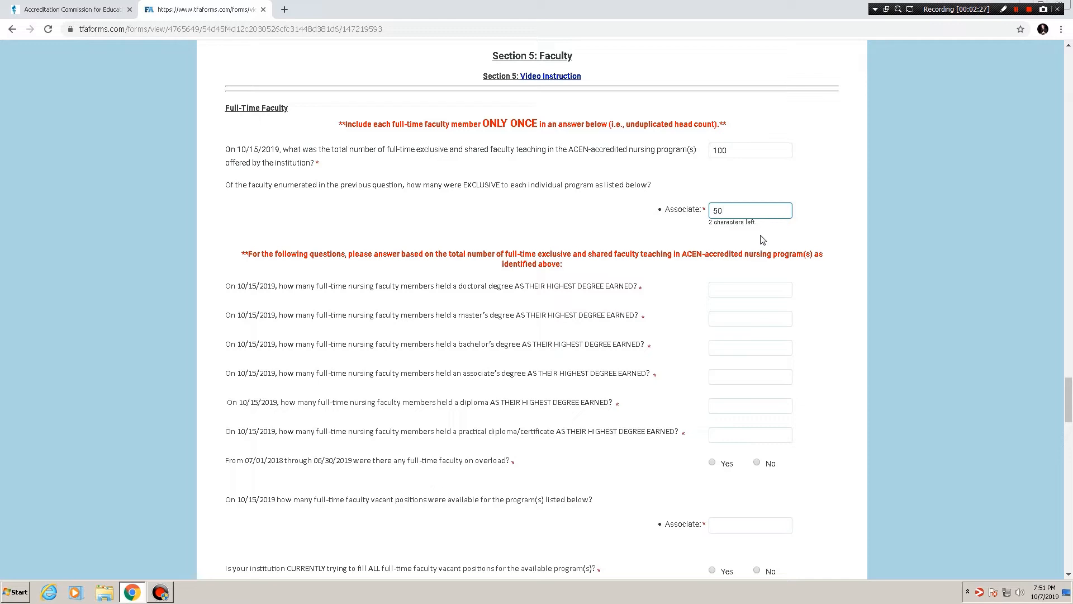
pyautogui.moveTo(697, 238)
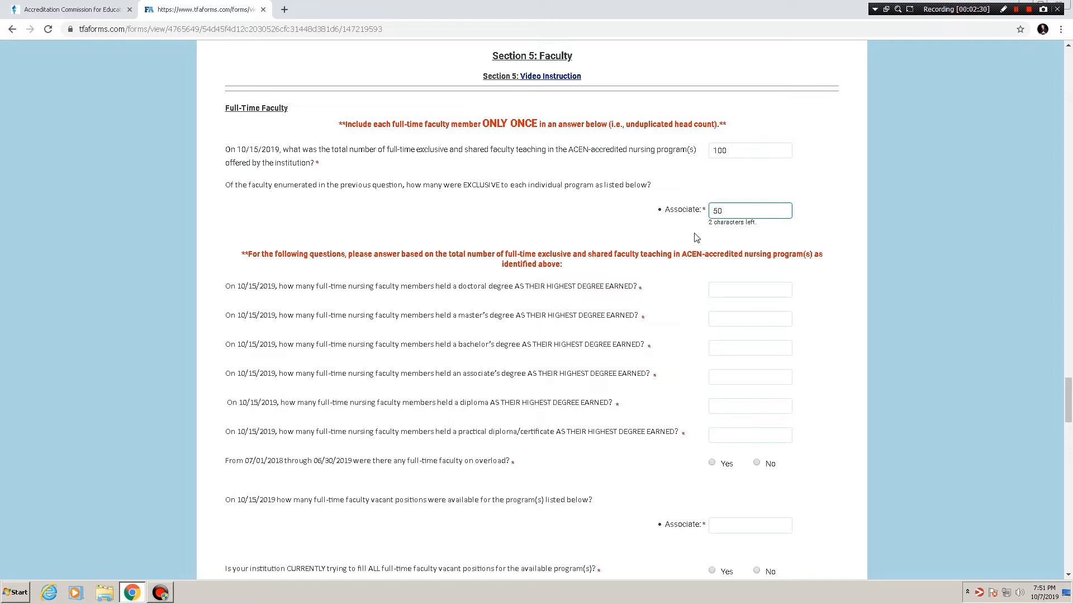
pyautogui.moveTo(633, 223)
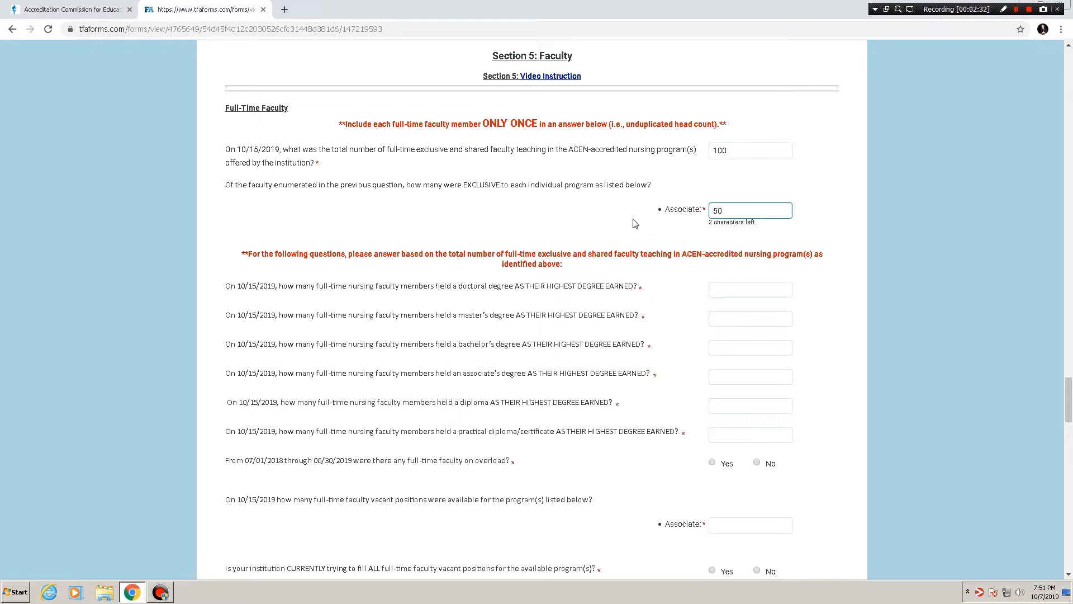
pyautogui.moveTo(643, 223)
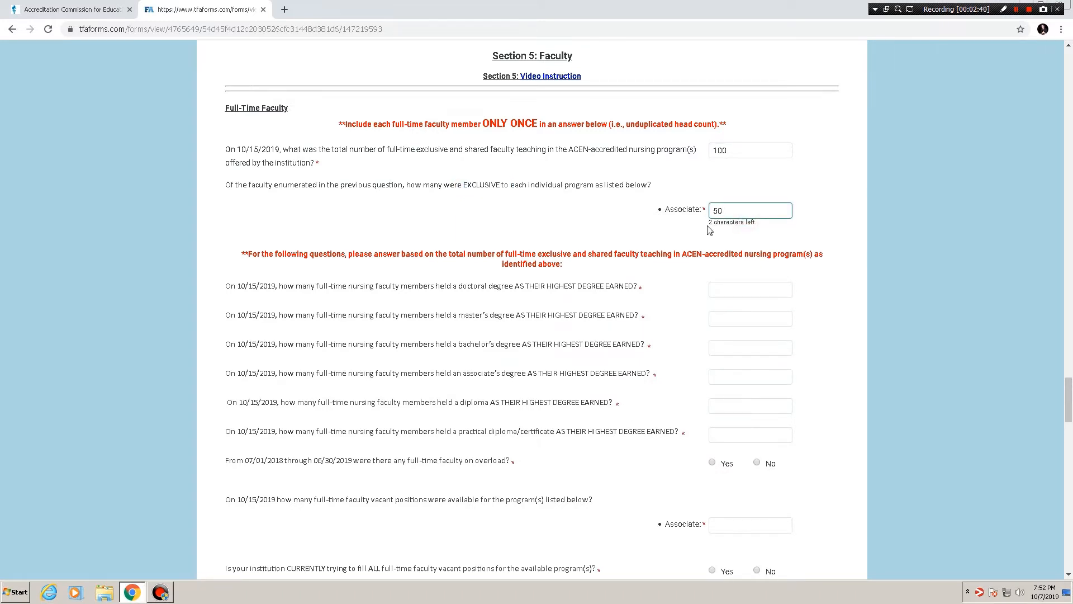
pyautogui.scroll(-3)
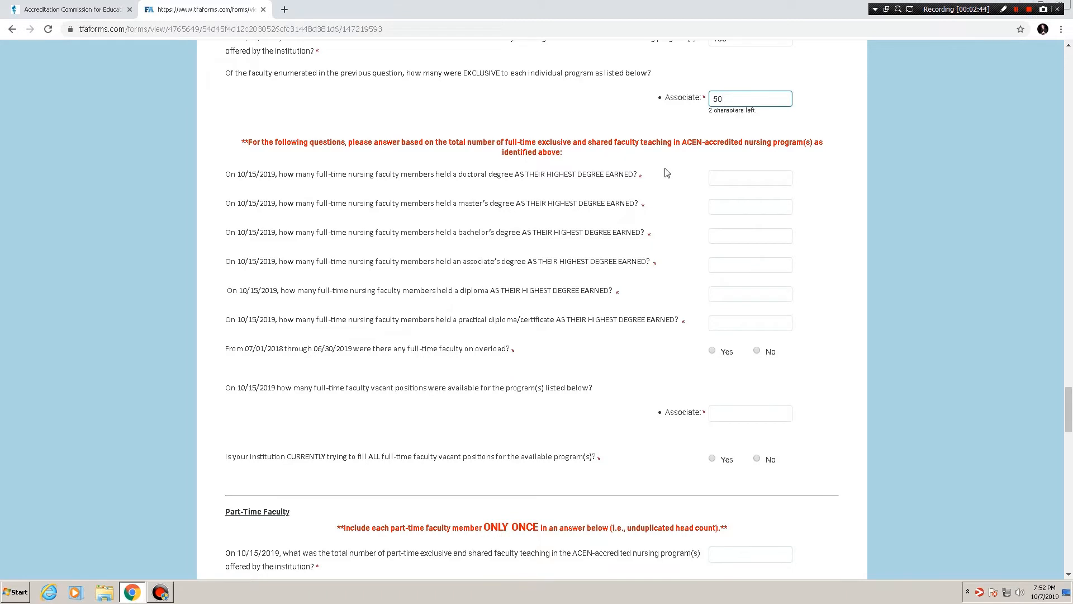
pyautogui.scroll(3)
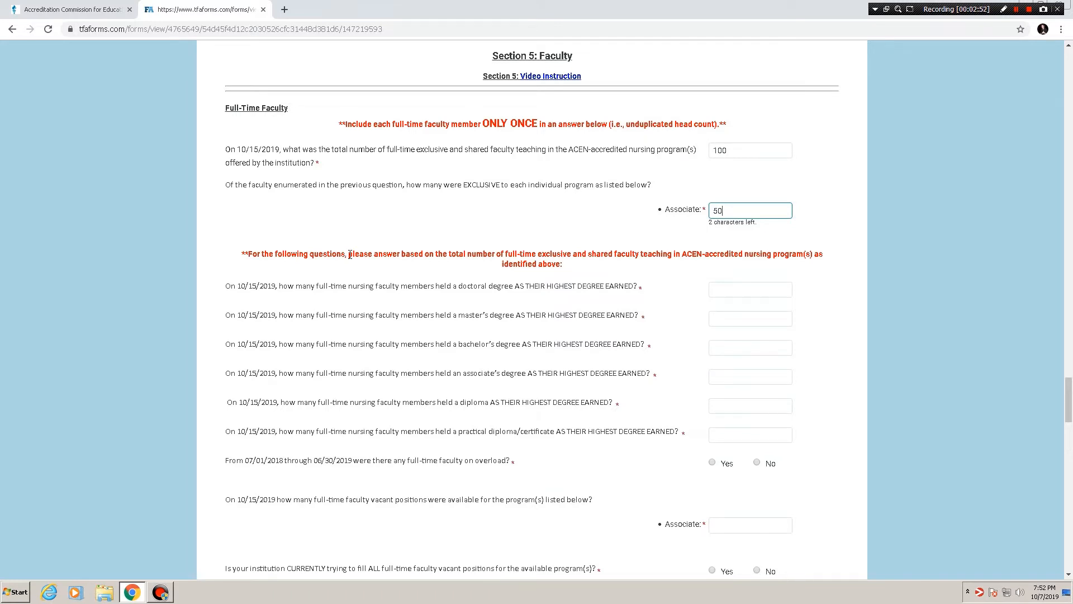
pyautogui.moveTo(684, 257)
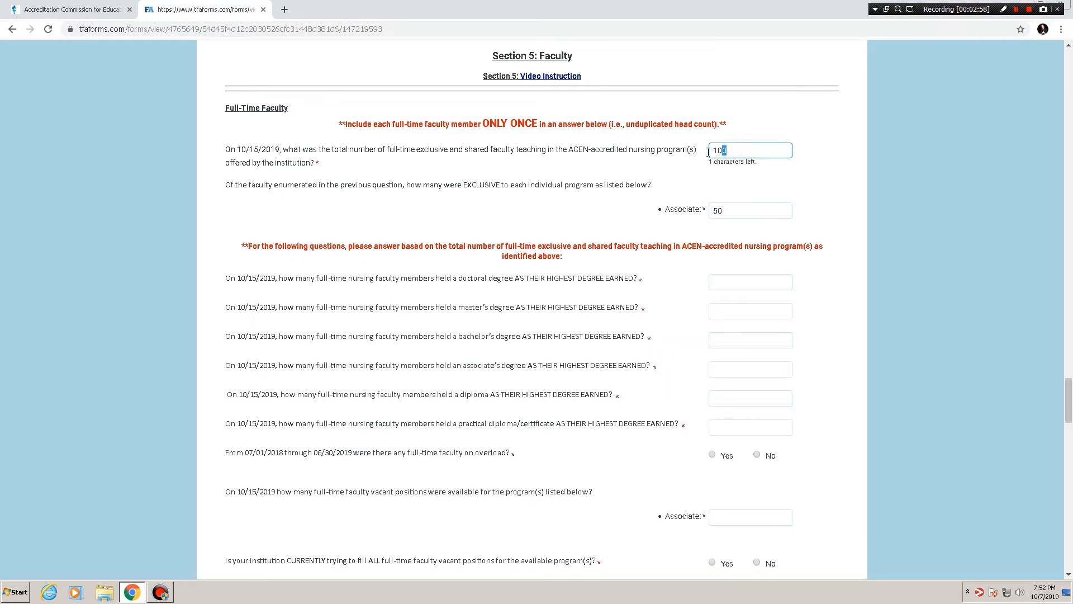
pyautogui.write('100')
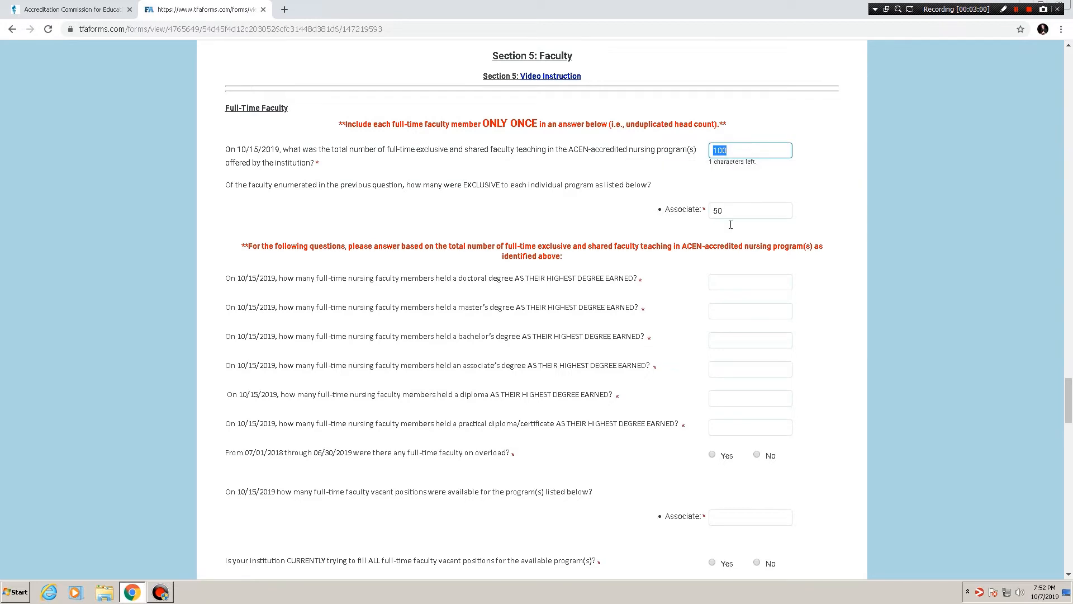
pyautogui.click(750, 281)
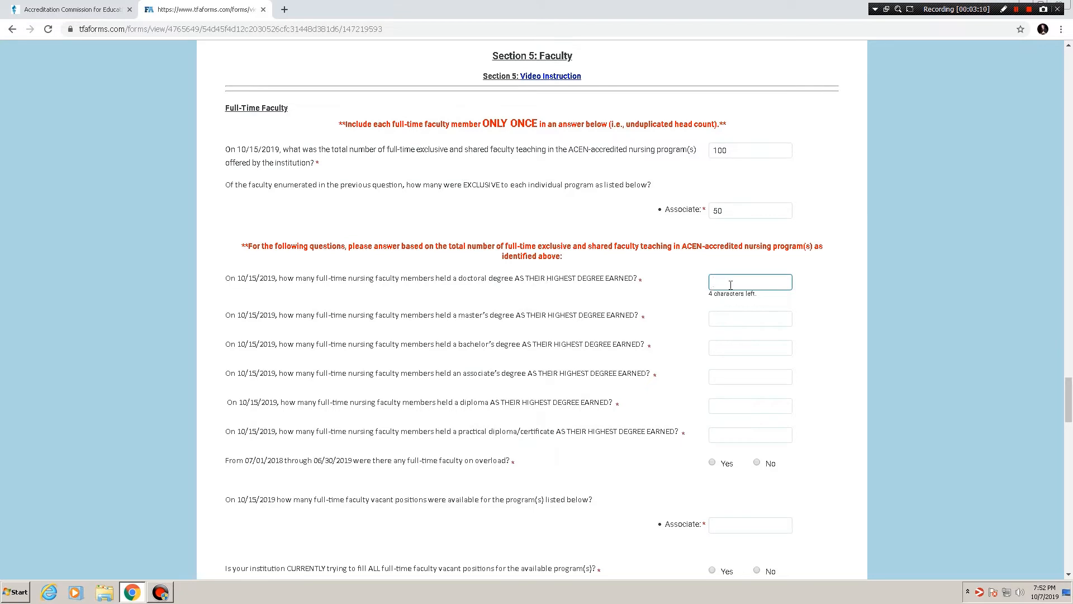
# Enter 10 in each full-time highest-degree count, from master's through practical diploma/certificate.
pyautogui.write('10')
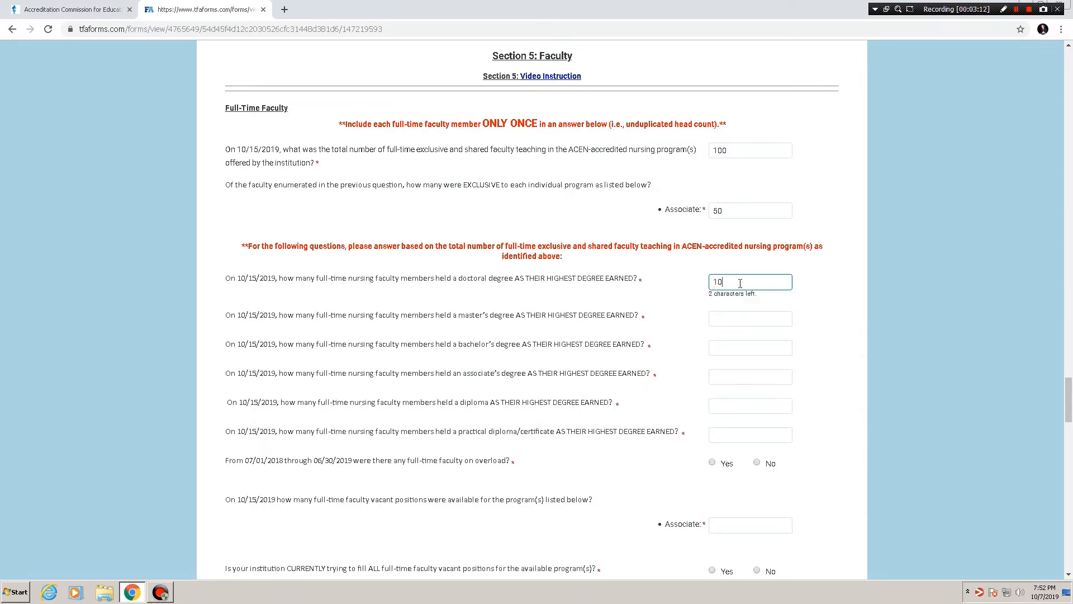
pyautogui.click(751, 311)
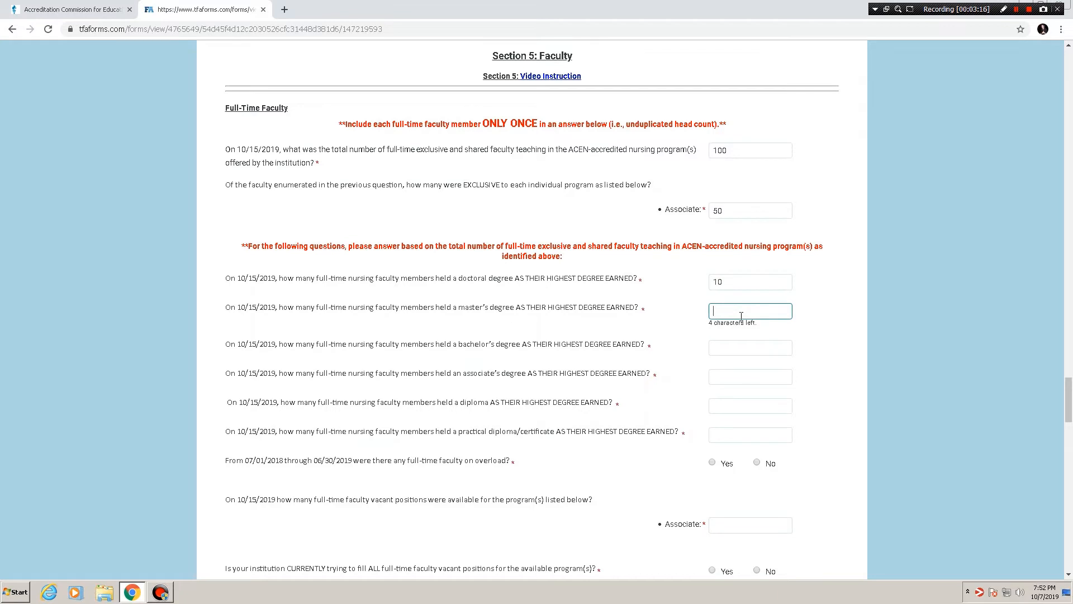
pyautogui.write('10')
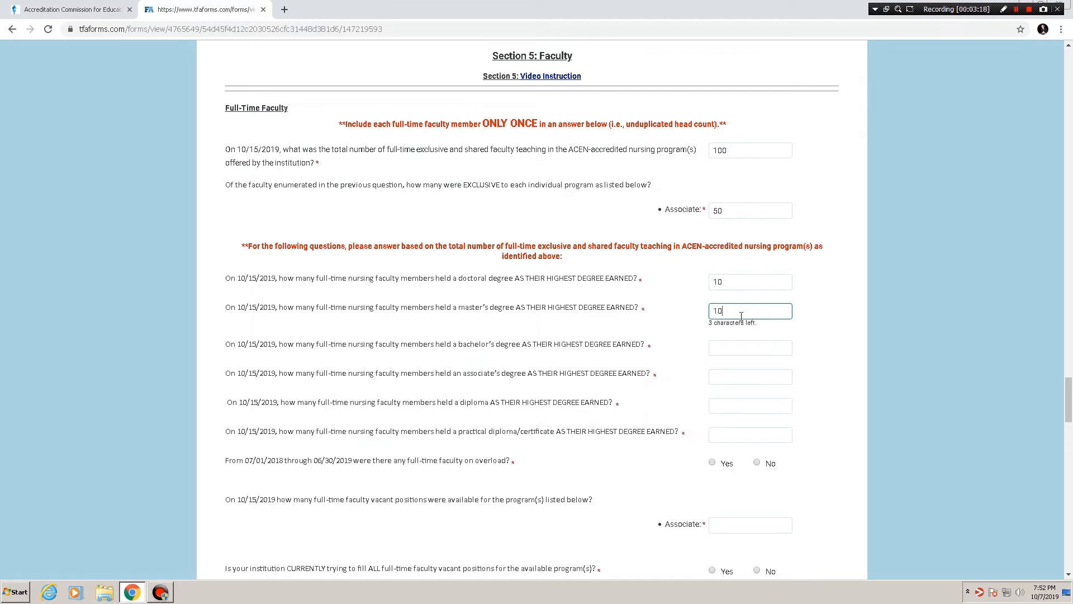
pyautogui.click(749, 340)
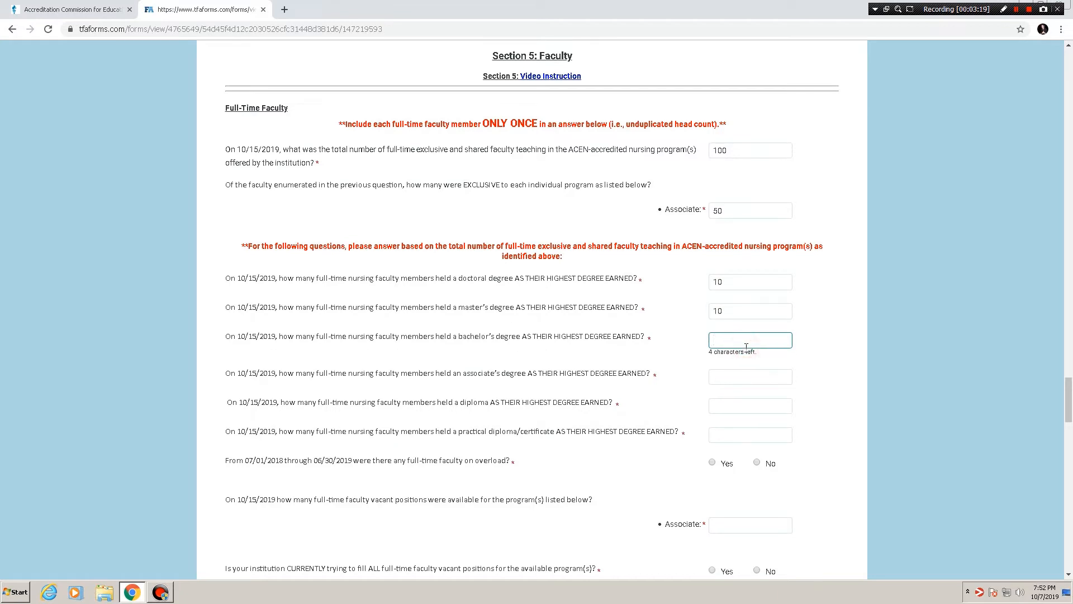
pyautogui.click(750, 370)
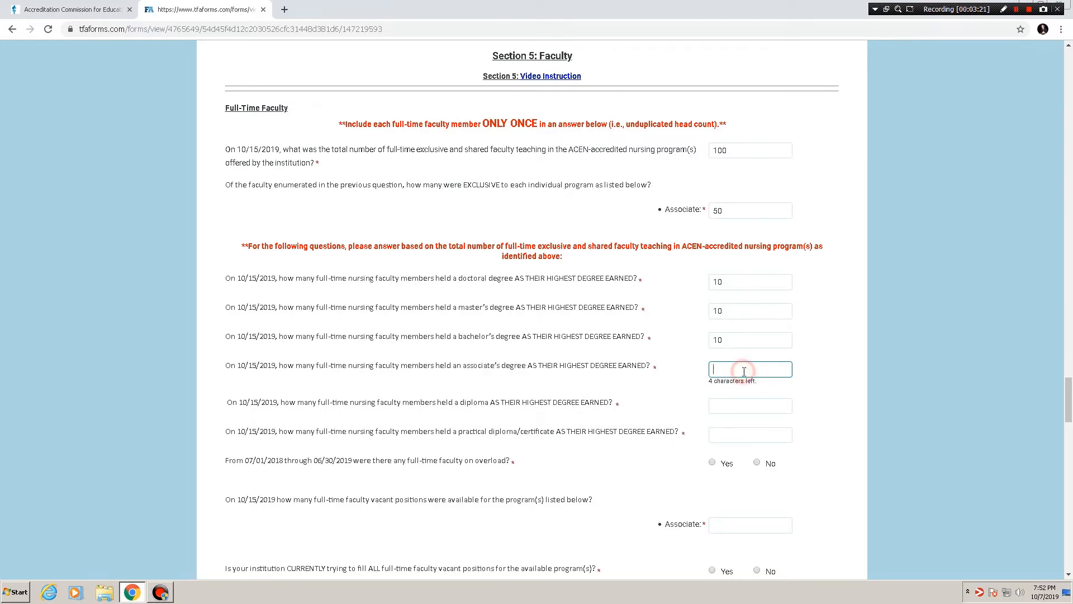
pyautogui.write('10')
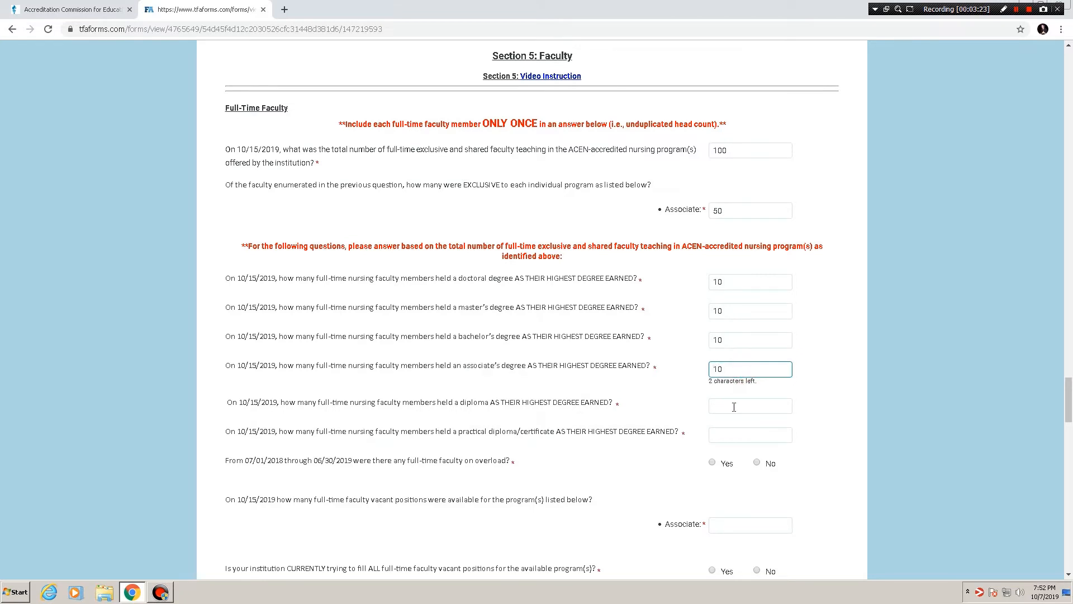
pyautogui.write('10')
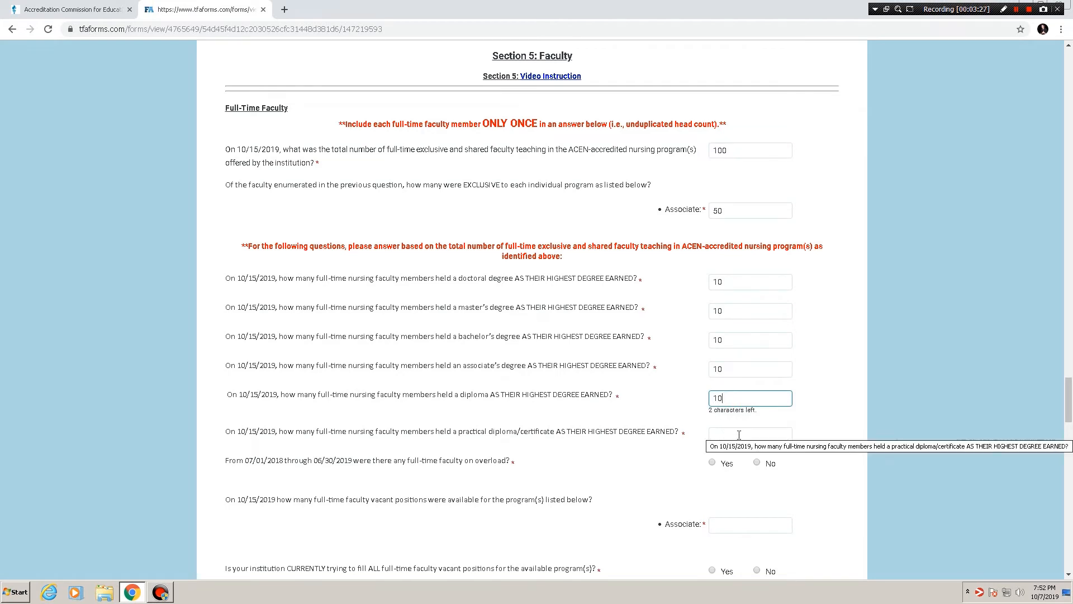
pyautogui.write('10')
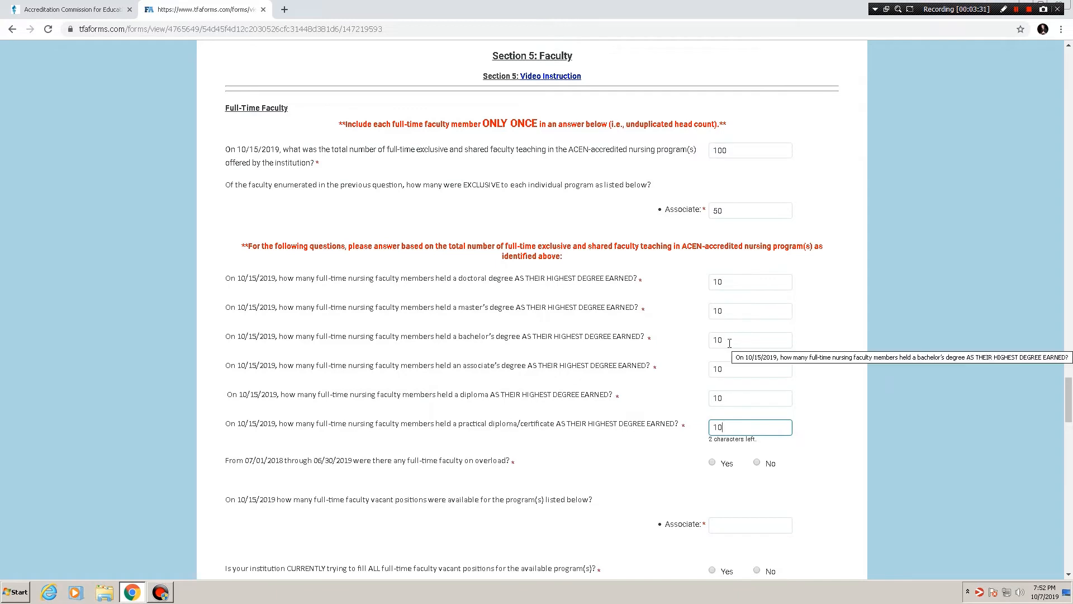
pyautogui.moveTo(731, 151)
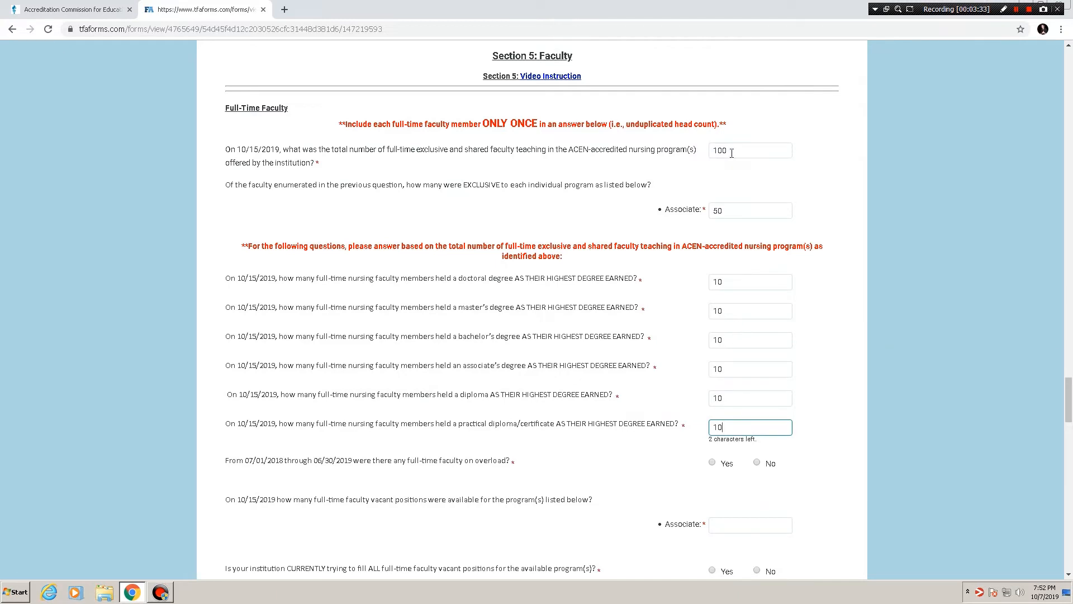
# Revise full-time degree counts to 50 doctoral, 50 master's, and 0 for the rest.
pyautogui.click(750, 150)
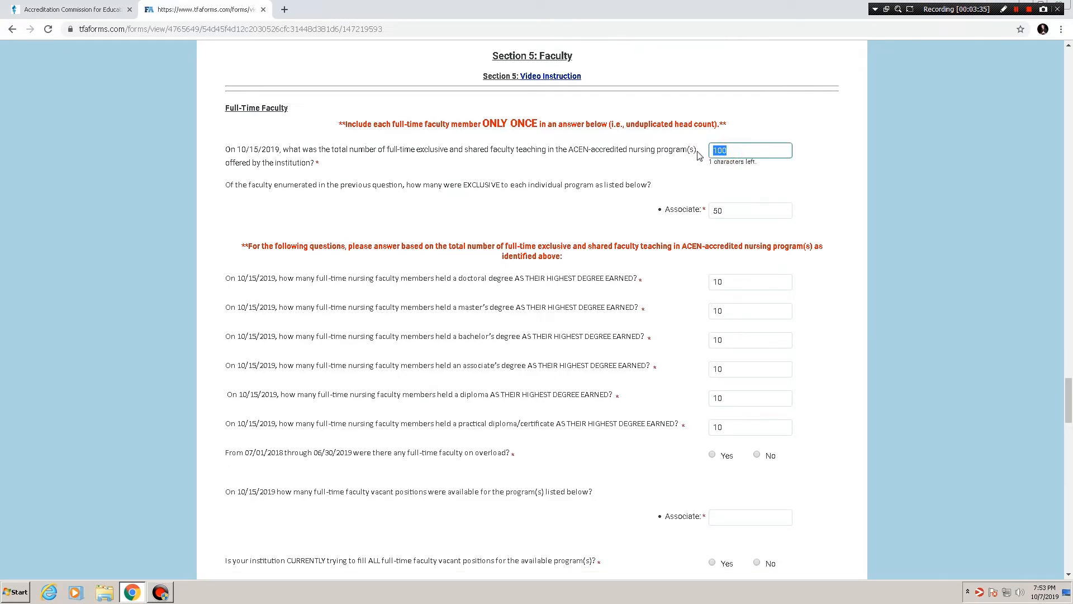
pyautogui.click(751, 340)
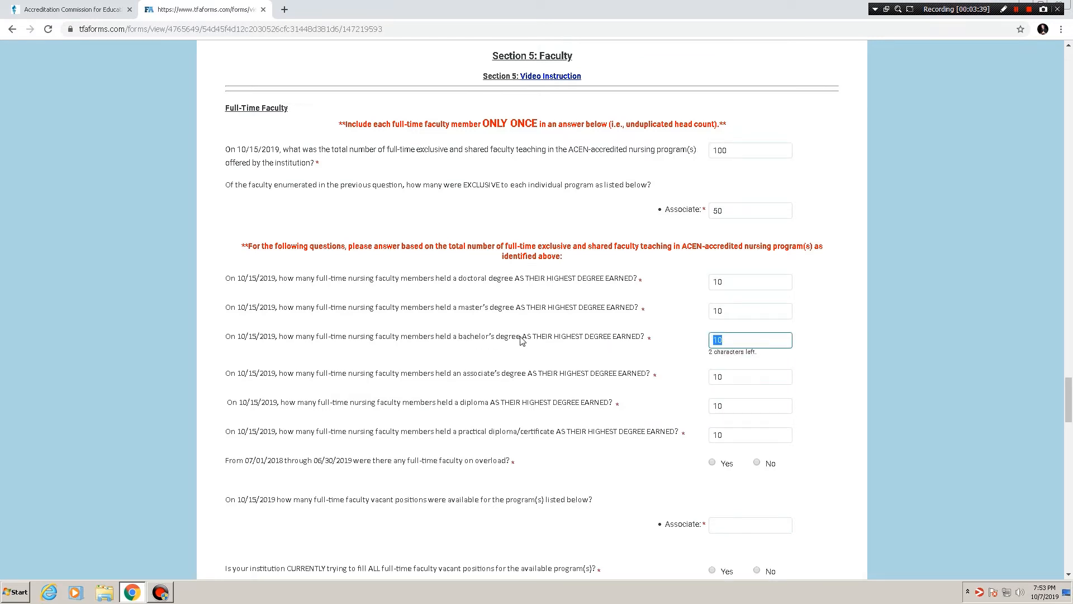
pyautogui.moveTo(610, 333)
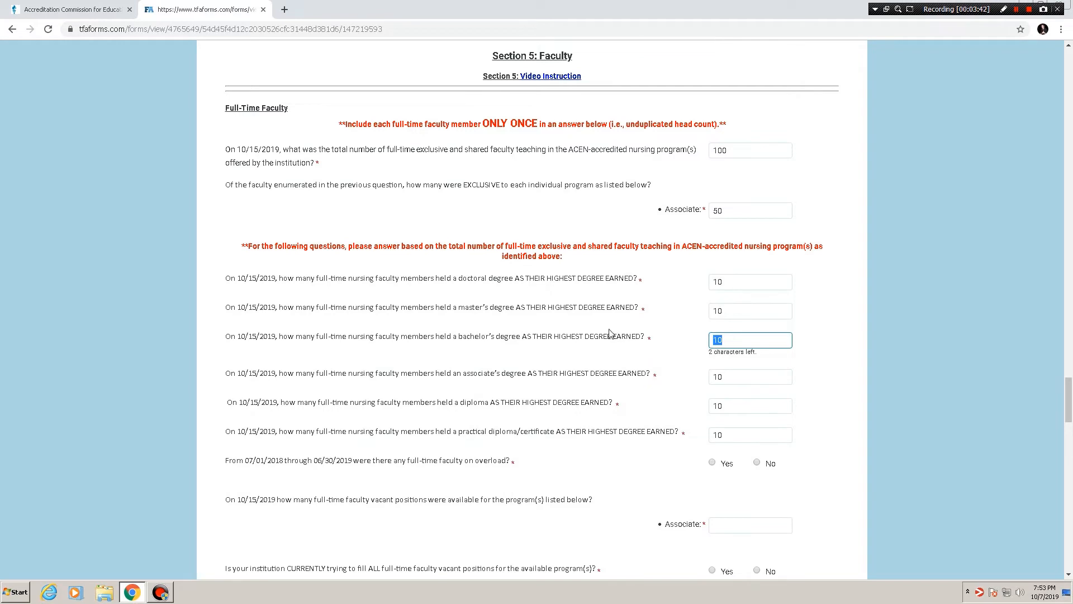
pyautogui.moveTo(529, 324)
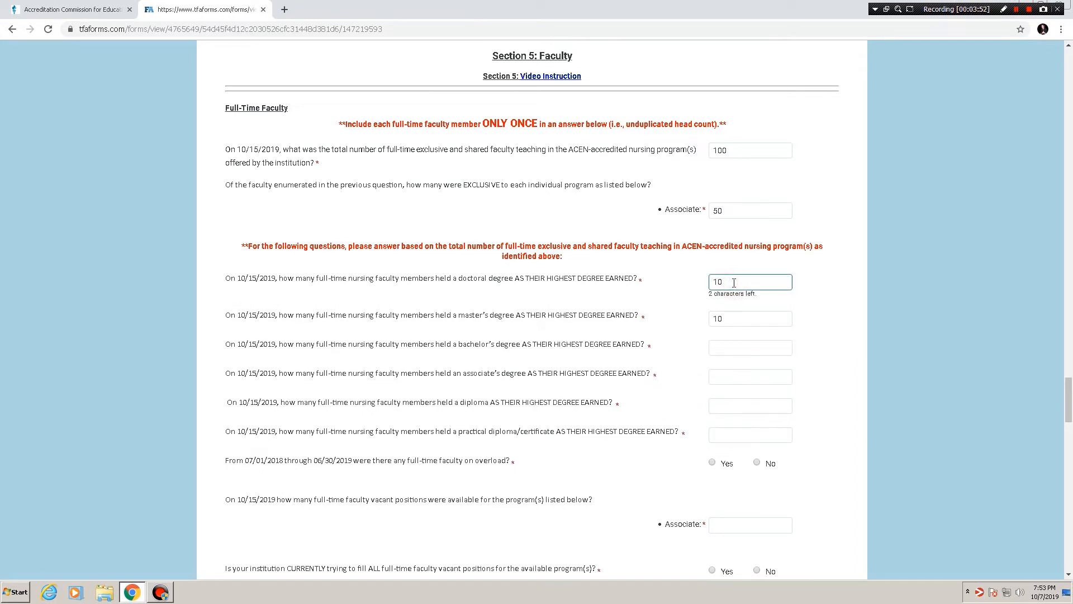
pyautogui.press('Backspace')
pyautogui.write('5')
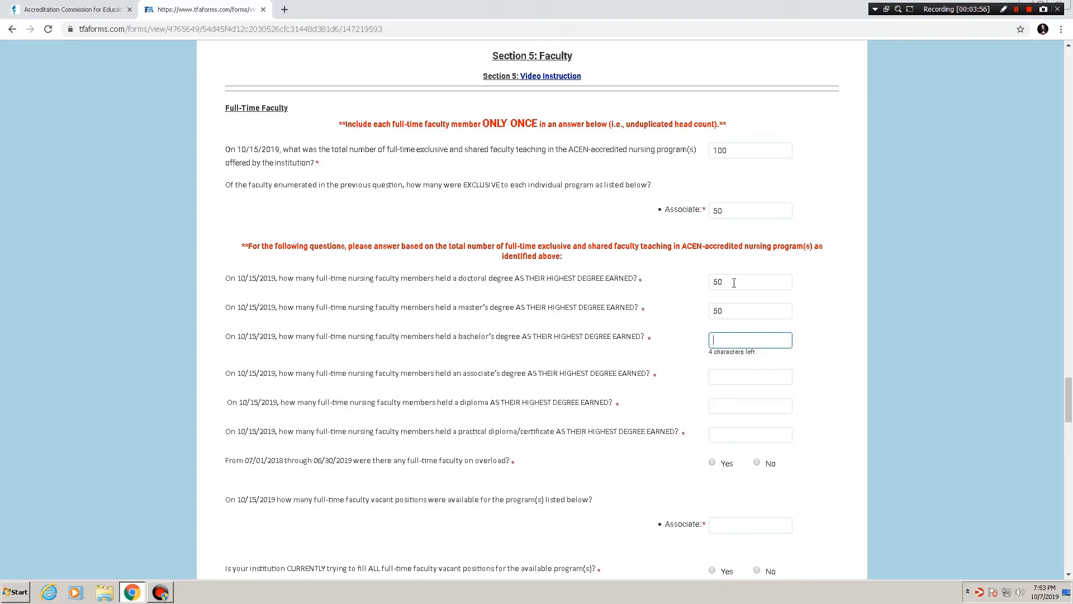
pyautogui.write('0')
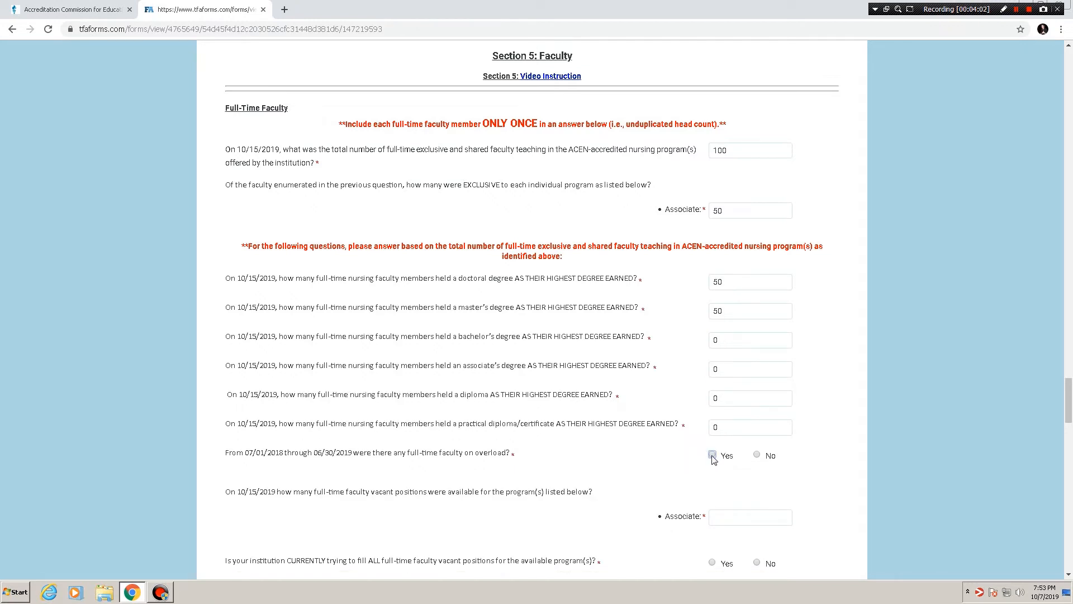
pyautogui.click(712, 455)
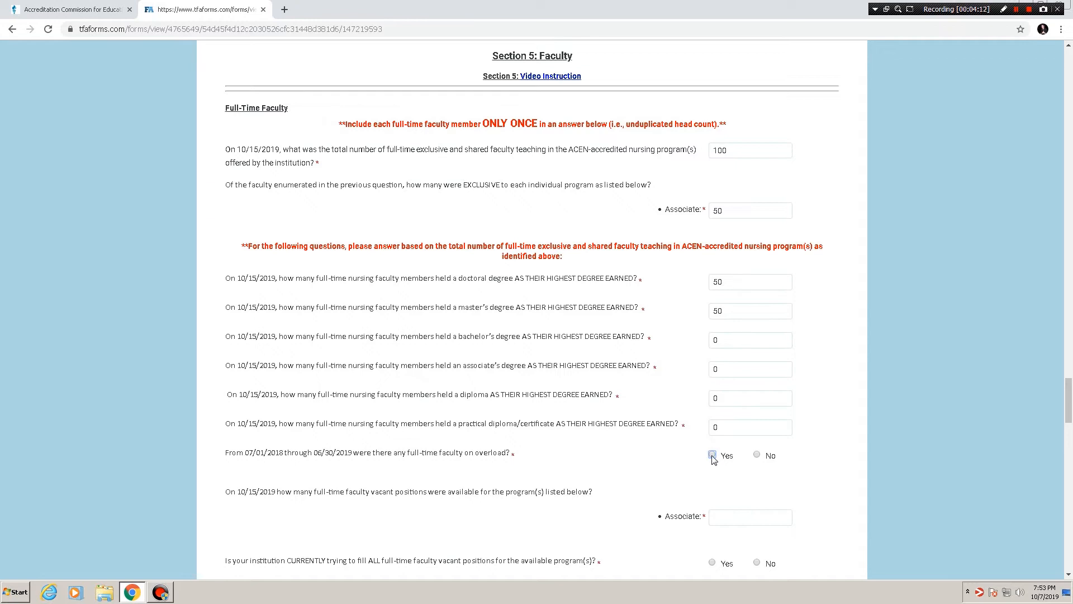
# Answer Yes to overload and check extra income, program needs and institutional mandate reasons.
pyautogui.click(757, 454)
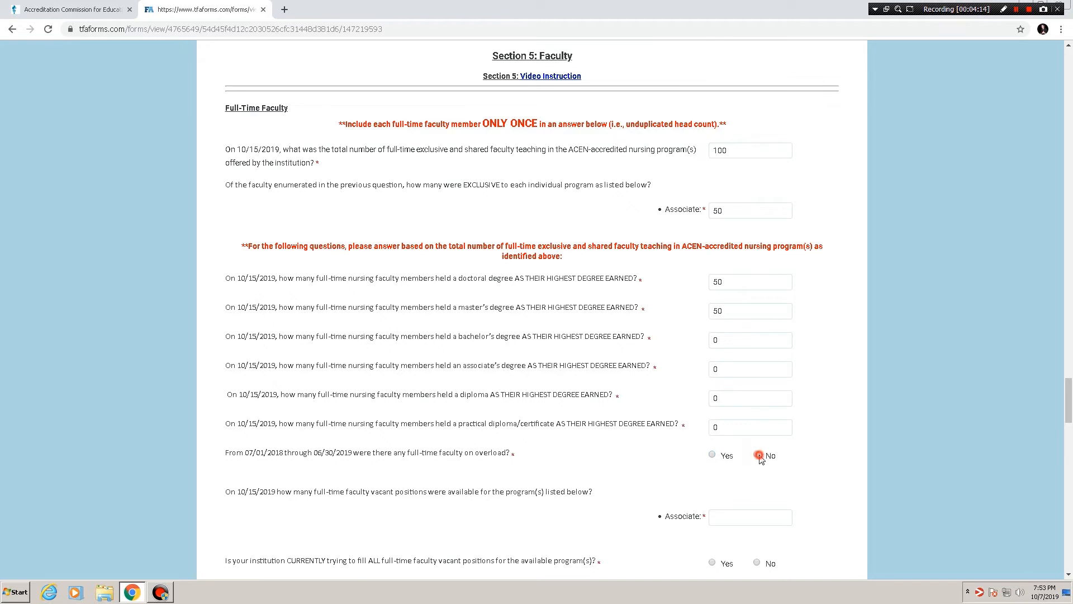
pyautogui.click(712, 454)
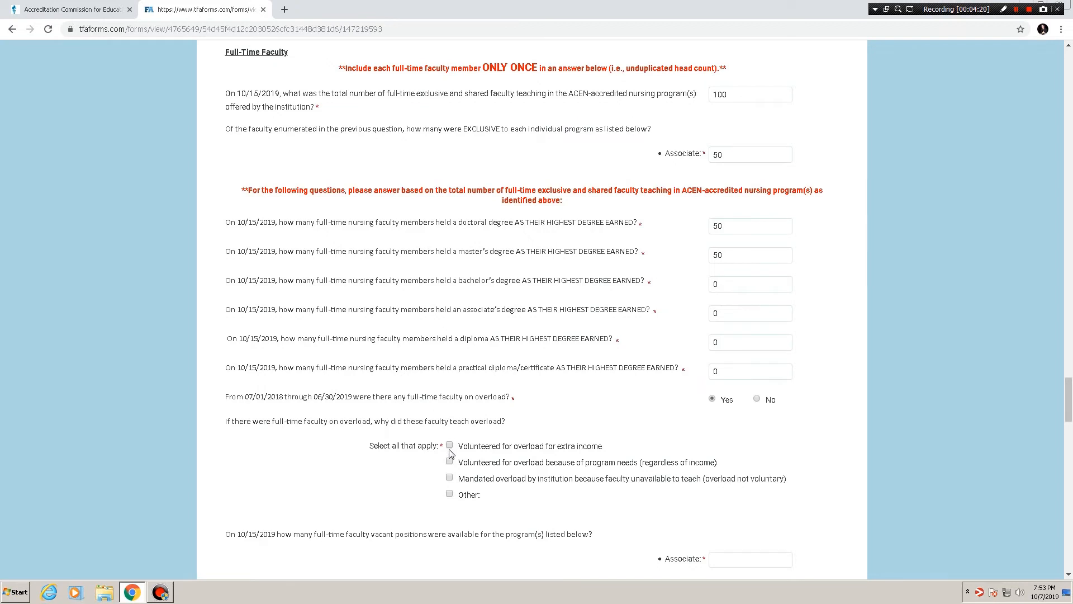
pyautogui.click(450, 445)
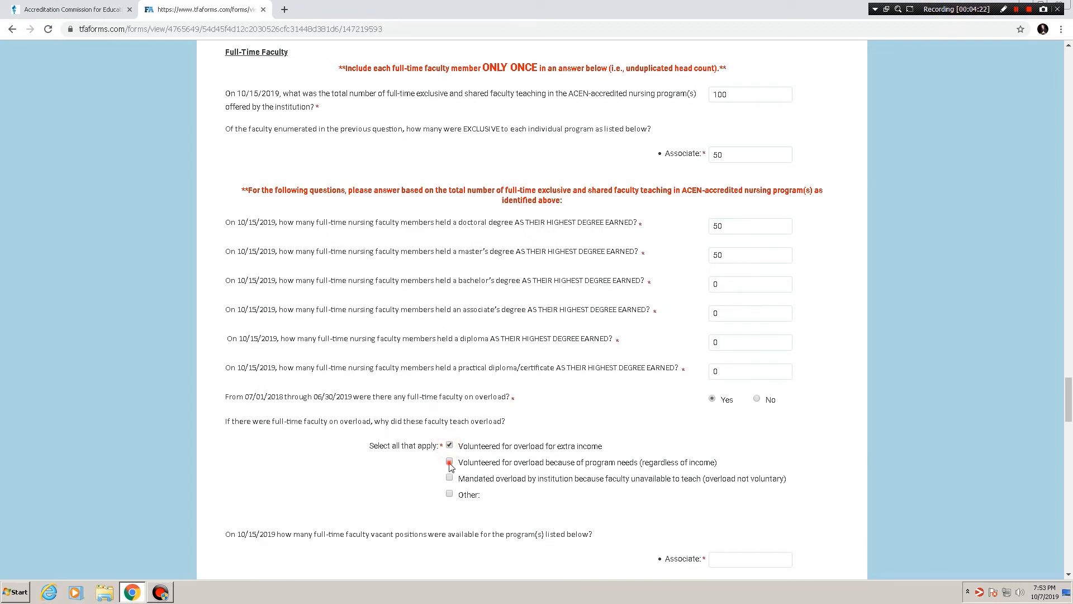
pyautogui.click(449, 478)
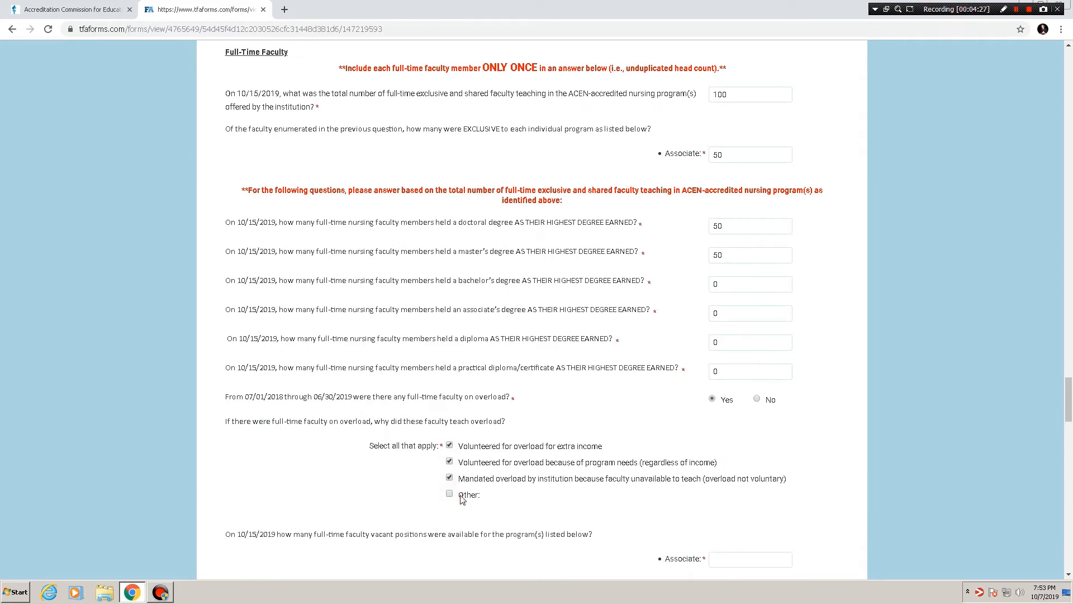
# Enter 0 in both Associate vacancy fields and answer Yes to filling all vacancies.
pyautogui.scroll(-3)
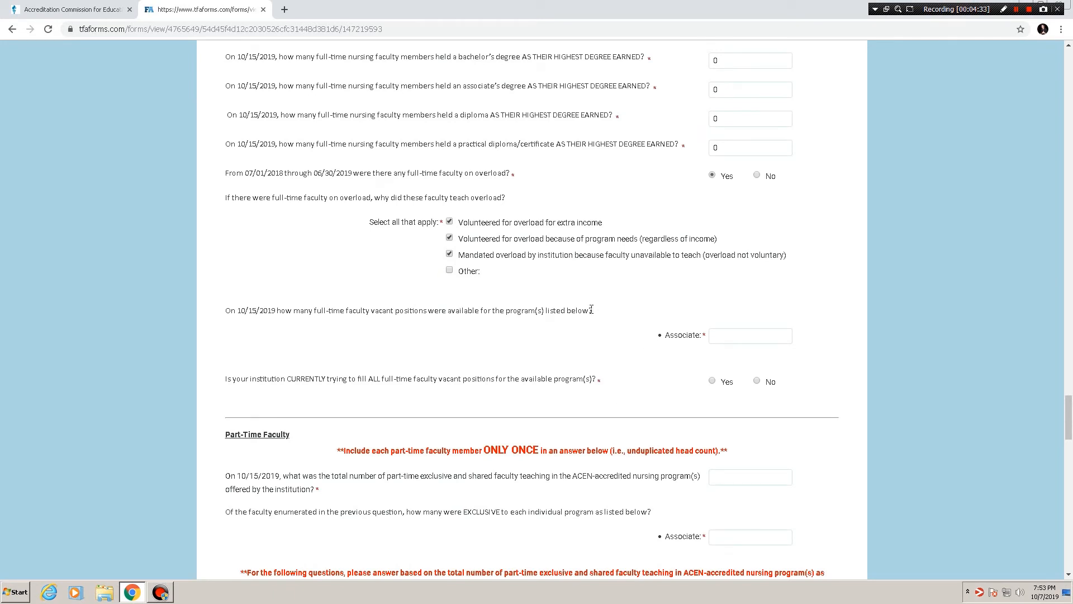
pyautogui.click(751, 335)
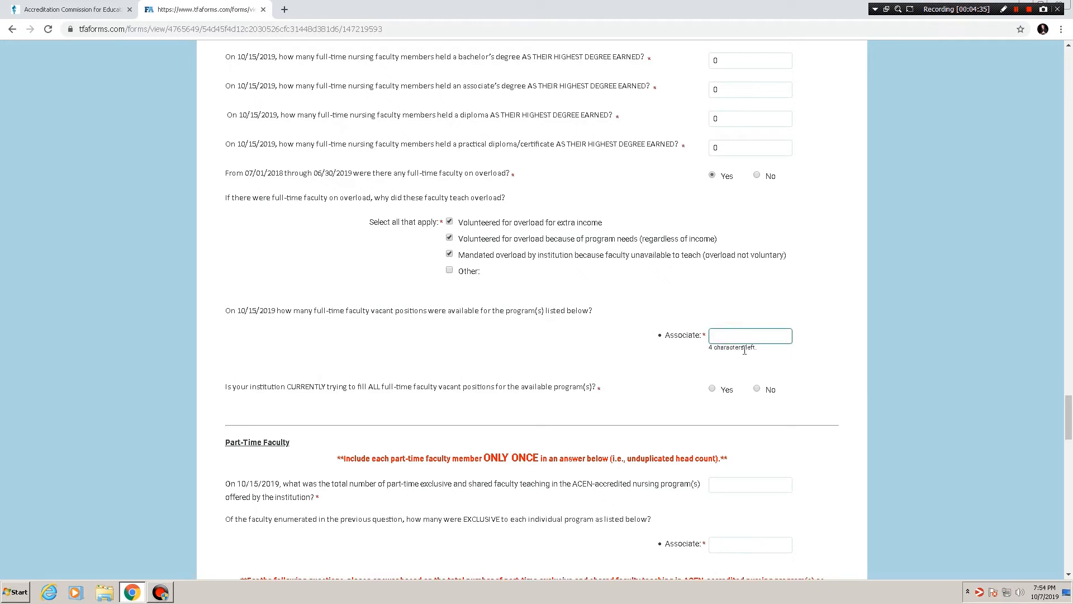
pyautogui.write('10')
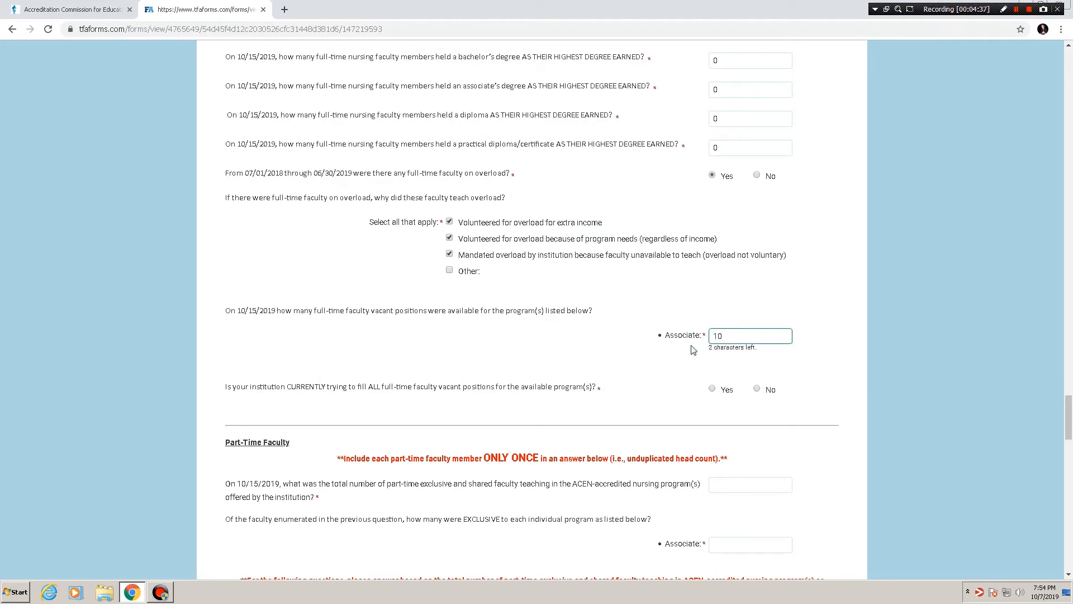
pyautogui.moveTo(351, 392)
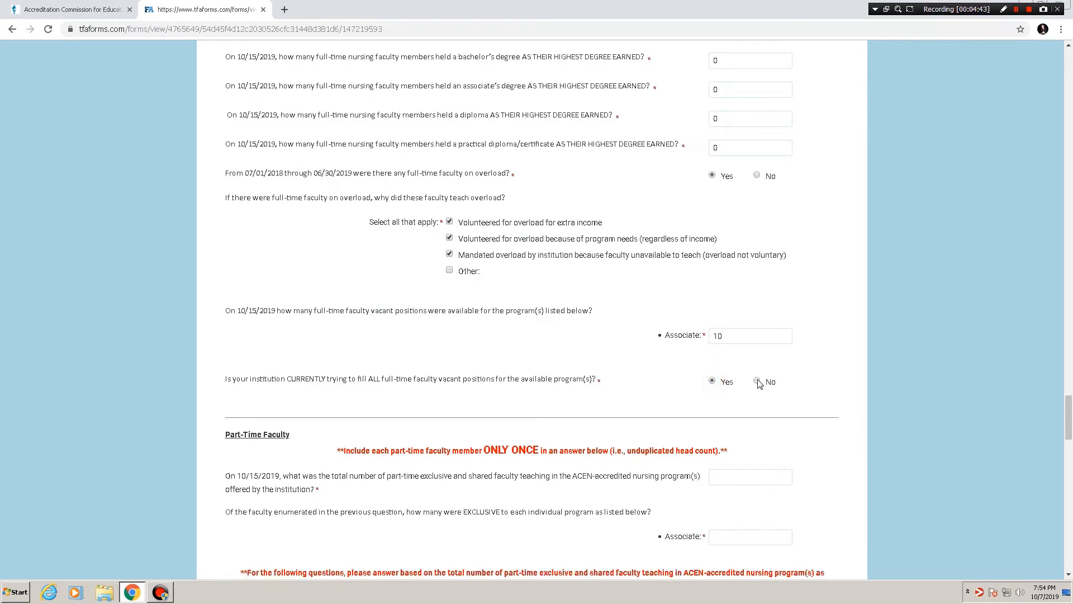
pyautogui.click(757, 381)
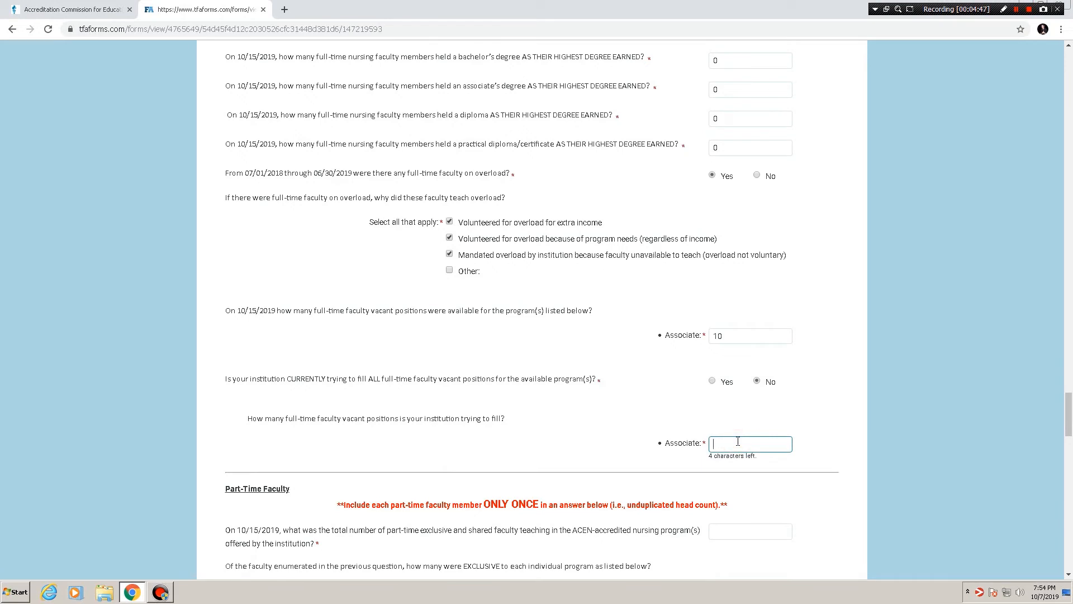
pyautogui.write('0')
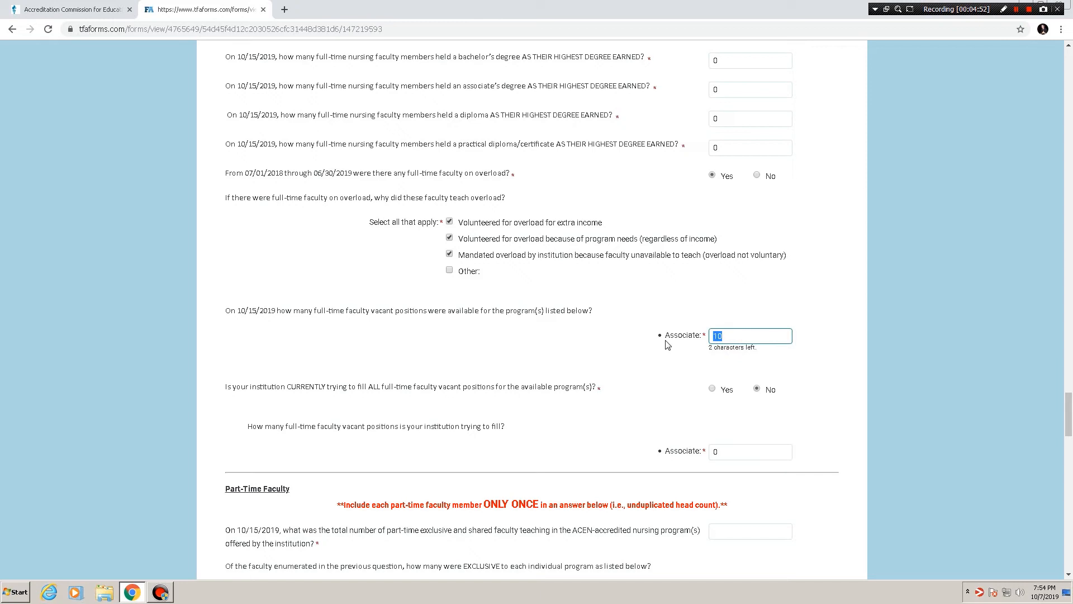
pyautogui.write('0')
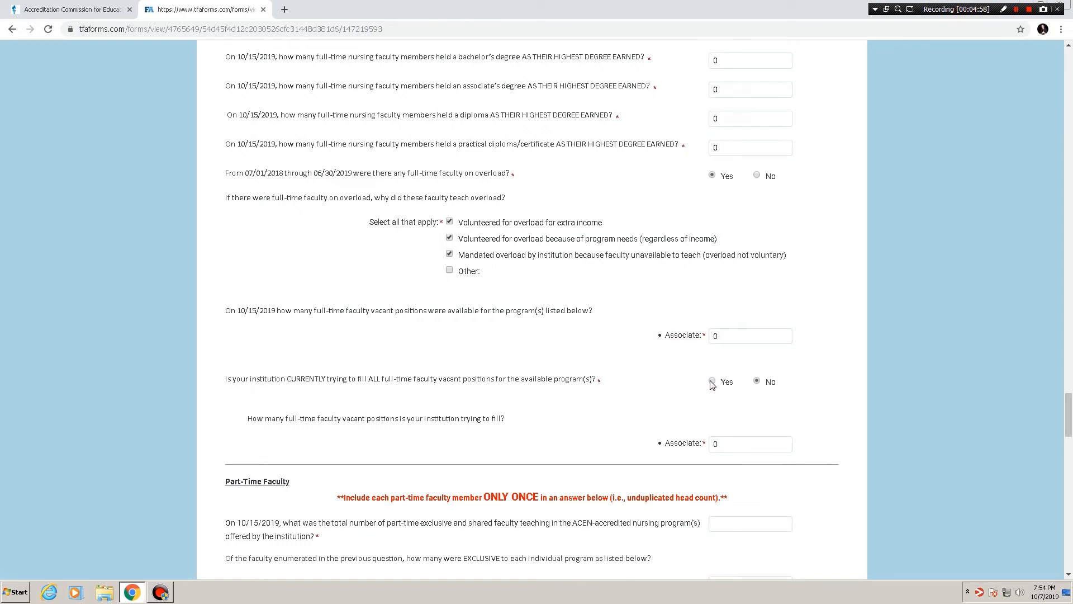
pyautogui.click(711, 381)
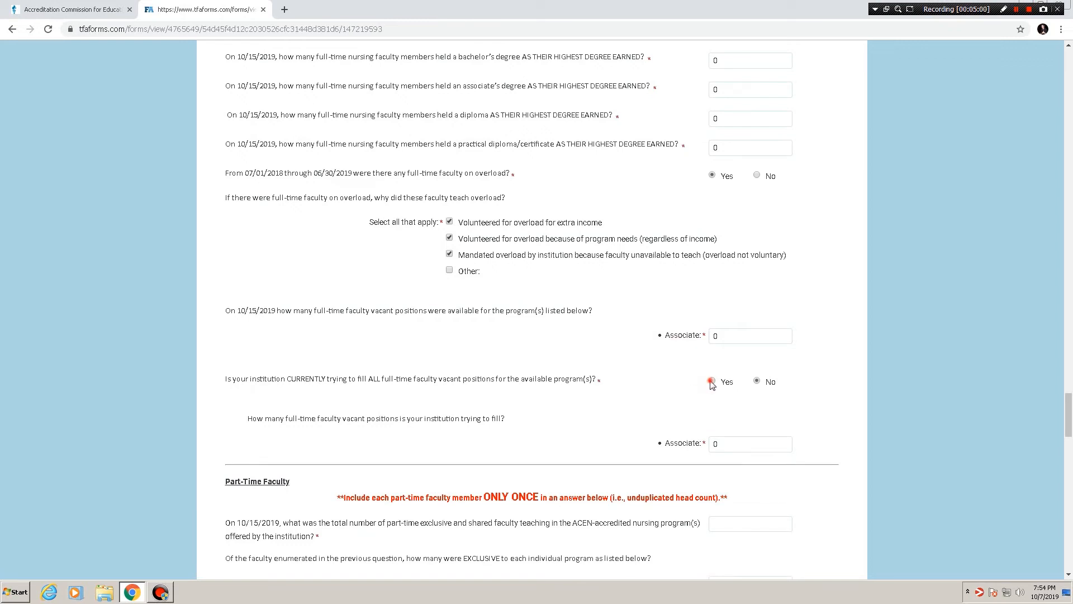
pyautogui.click(711, 382)
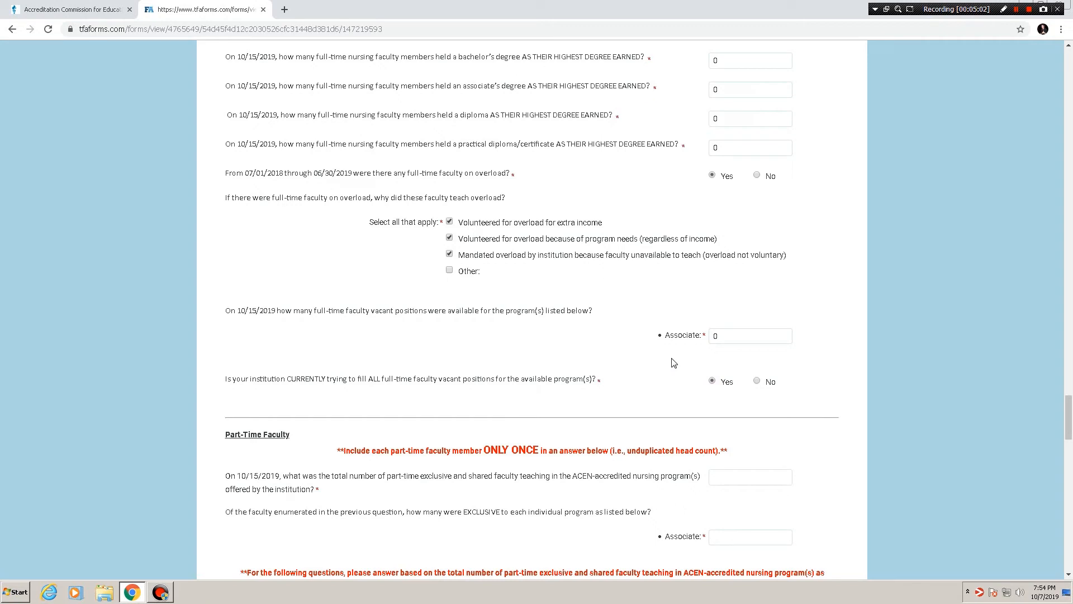
pyautogui.moveTo(678, 363)
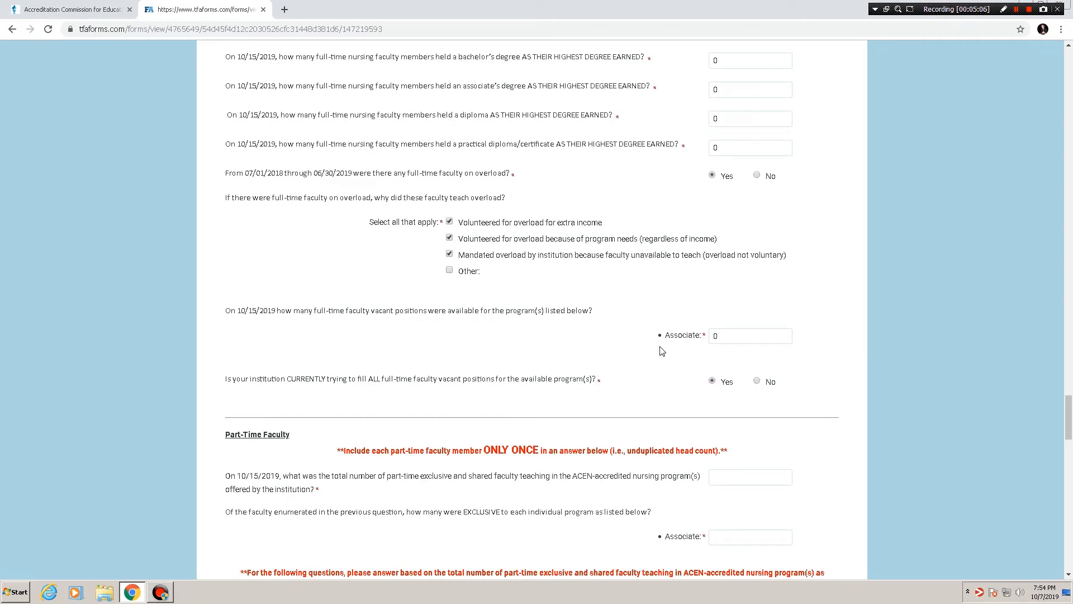
pyautogui.moveTo(680, 362)
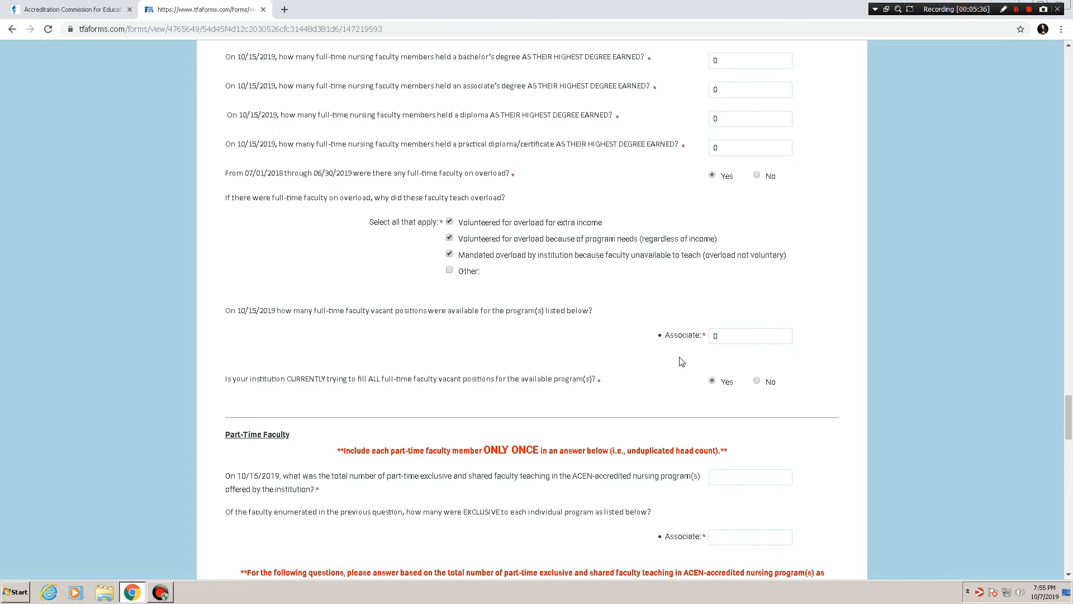
# Enter 100 total part-time faculty and 20 exclusive to the Associate program.
pyautogui.scroll(-3)
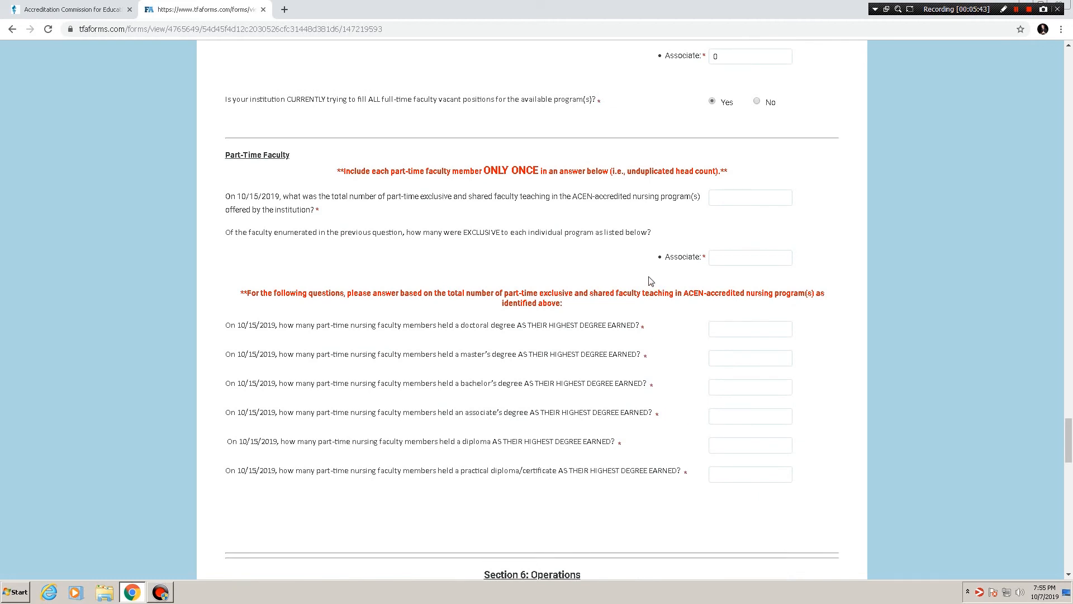
pyautogui.moveTo(400, 207)
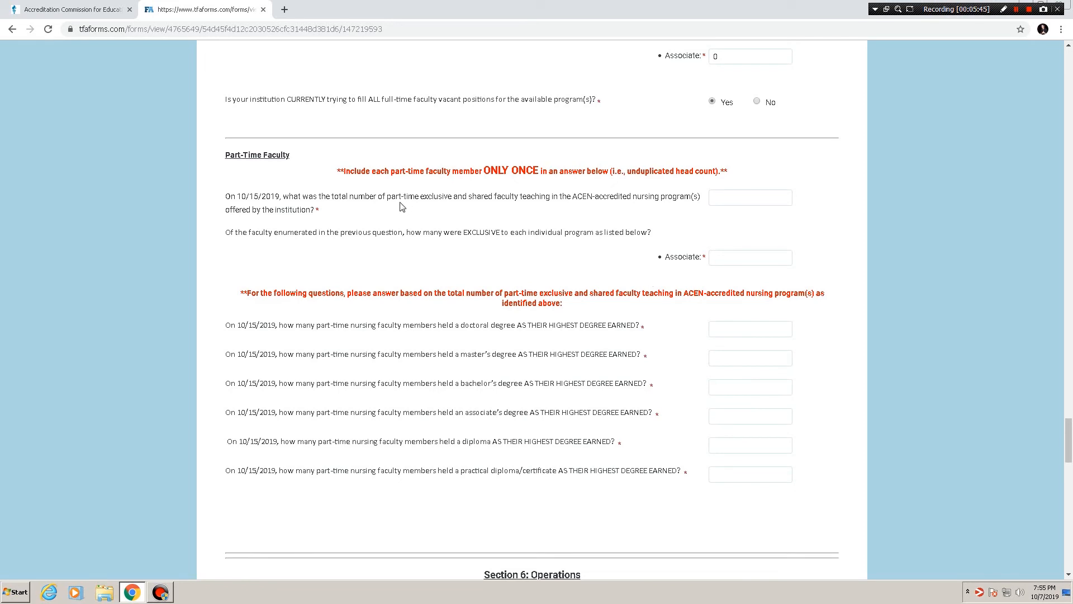
pyautogui.moveTo(543, 208)
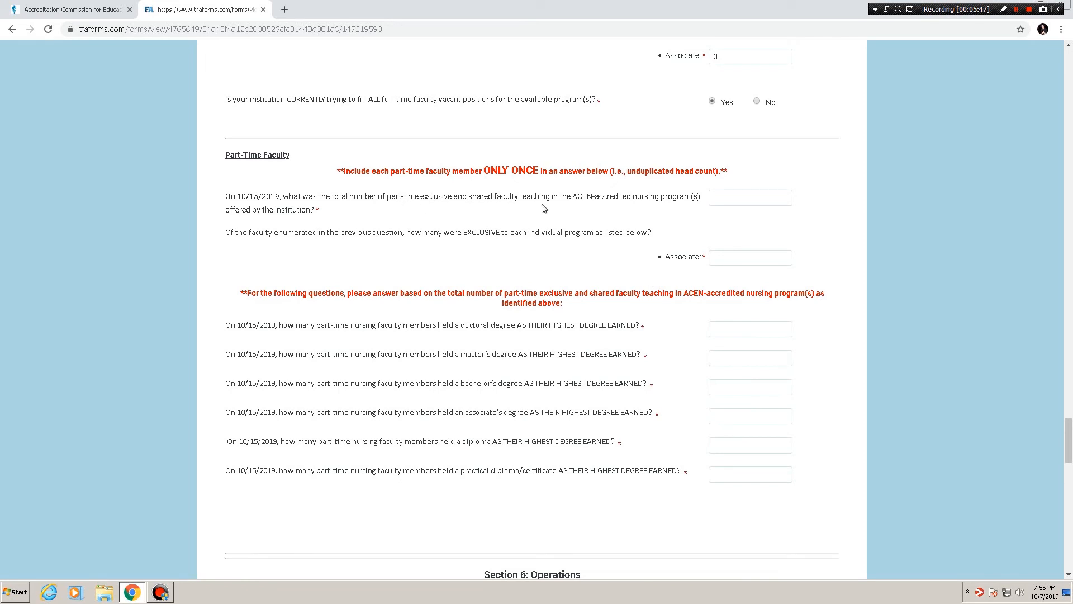
pyautogui.moveTo(672, 208)
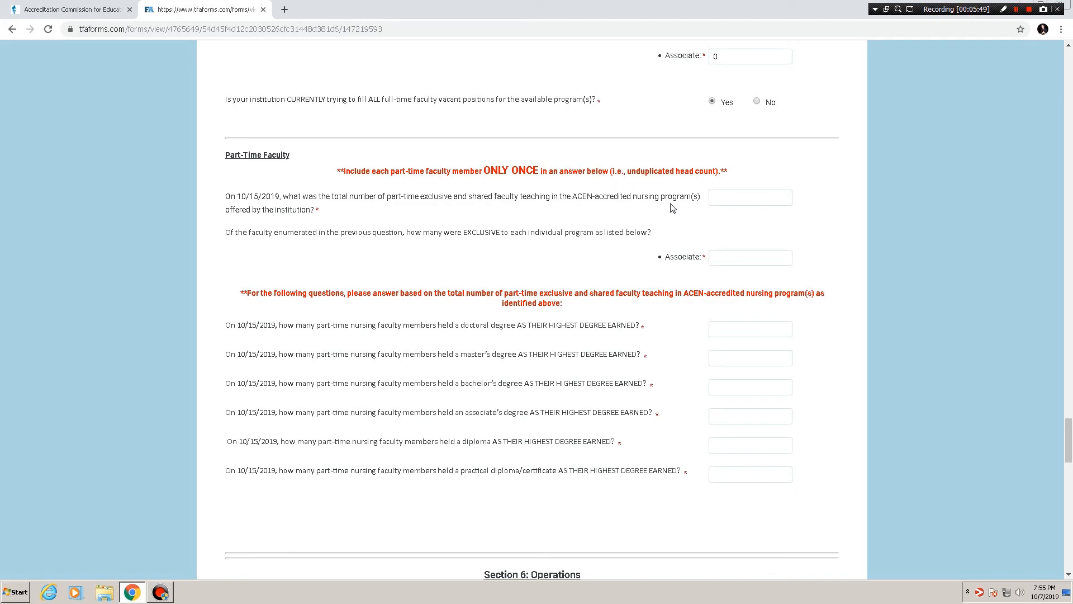
pyautogui.click(750, 197)
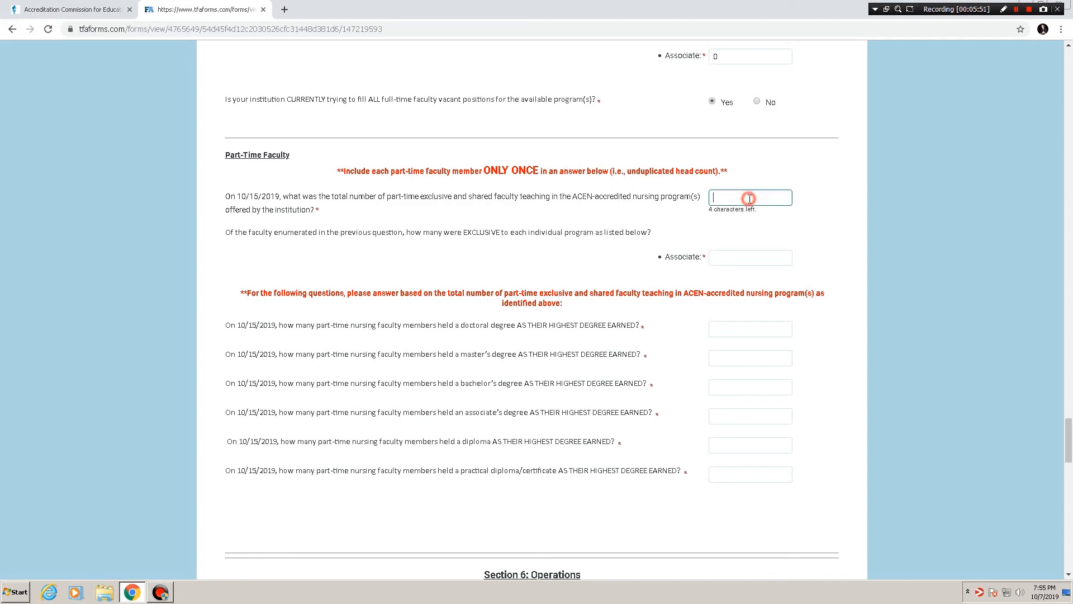
pyautogui.write('100')
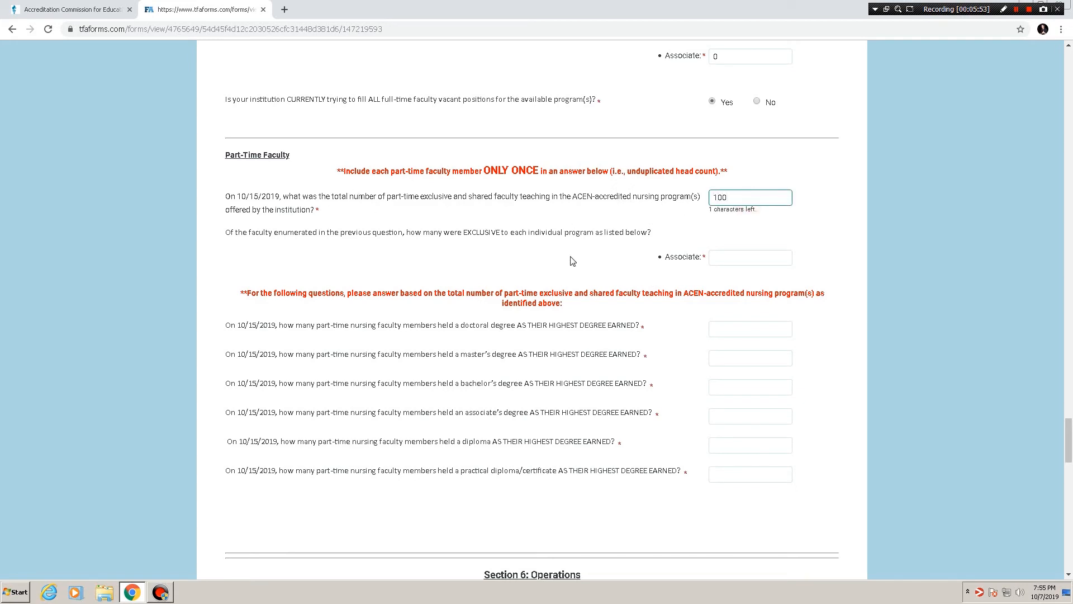
pyautogui.click(750, 257)
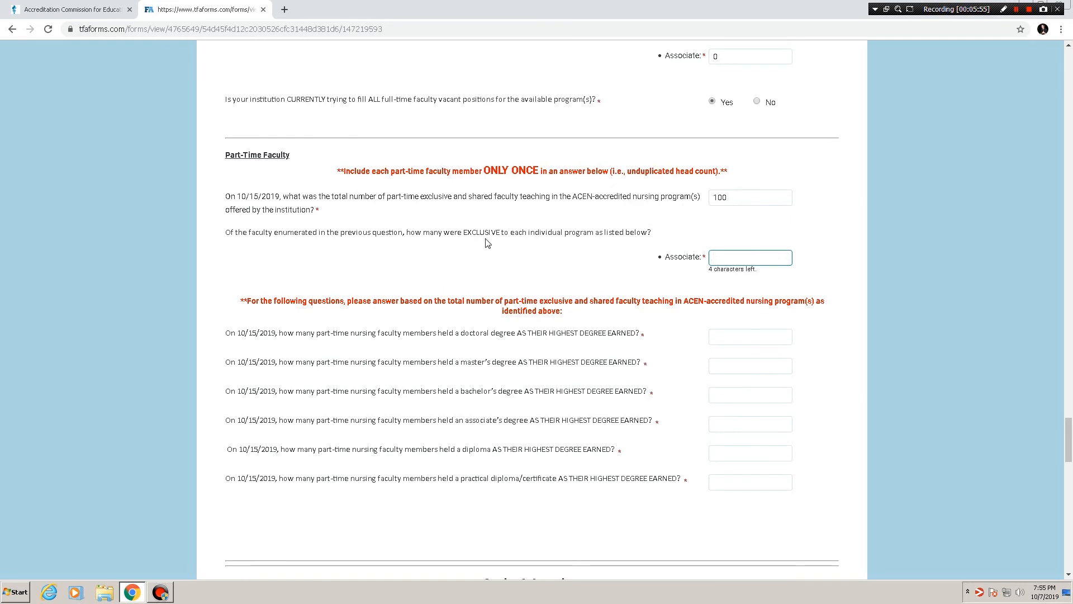
pyautogui.click(750, 198)
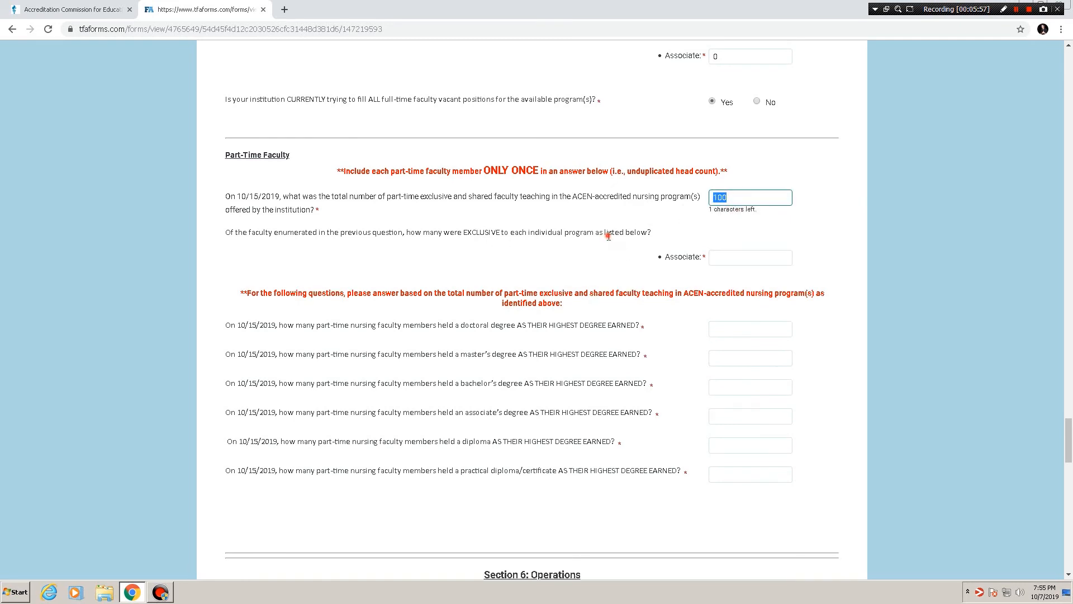
pyautogui.click(749, 256)
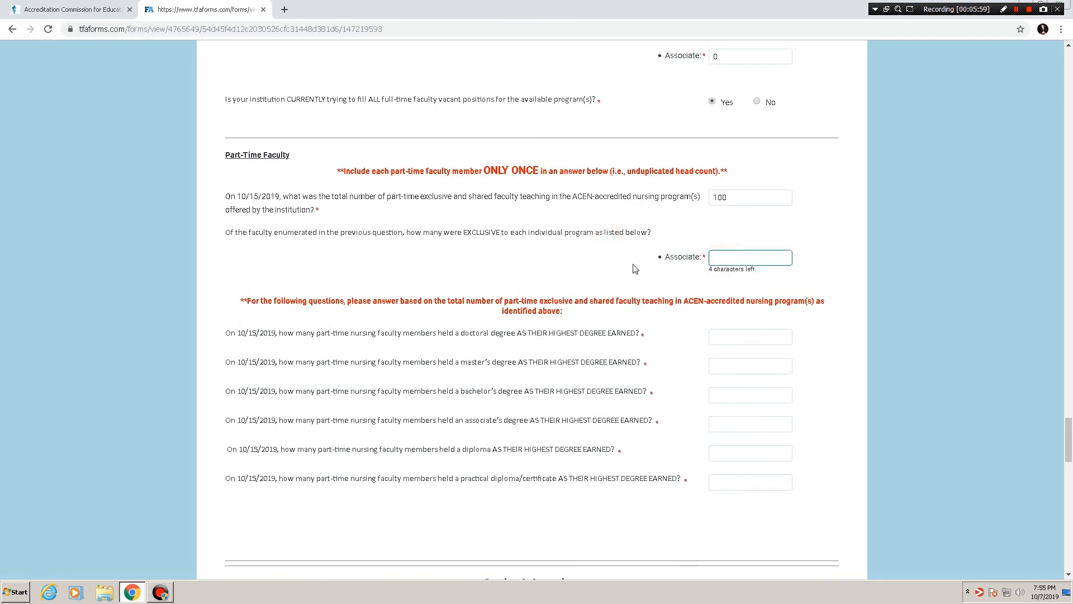
pyautogui.write('20')
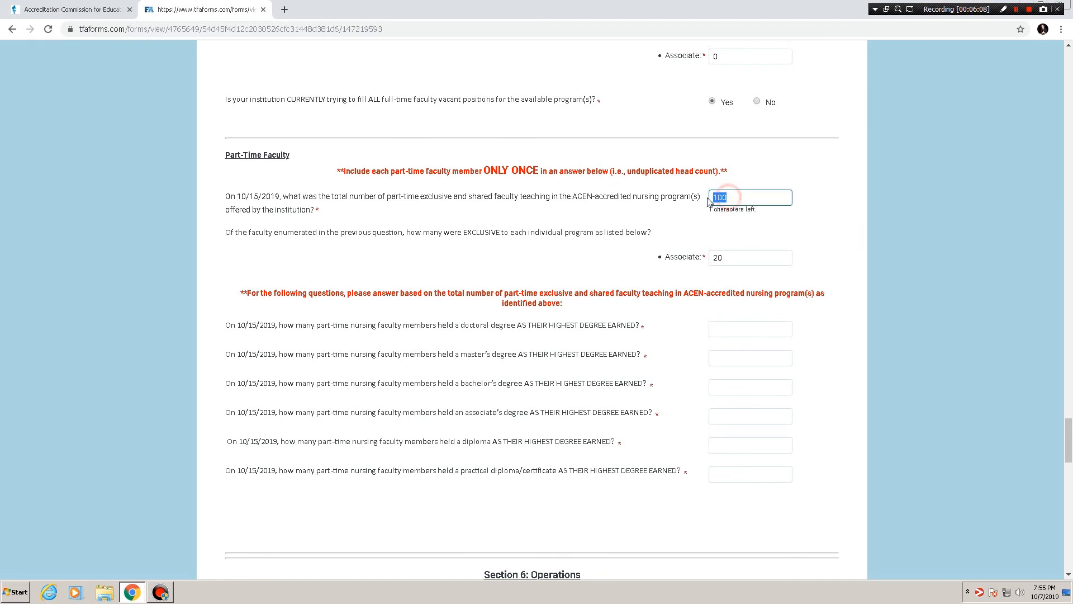
pyautogui.moveTo(719, 344)
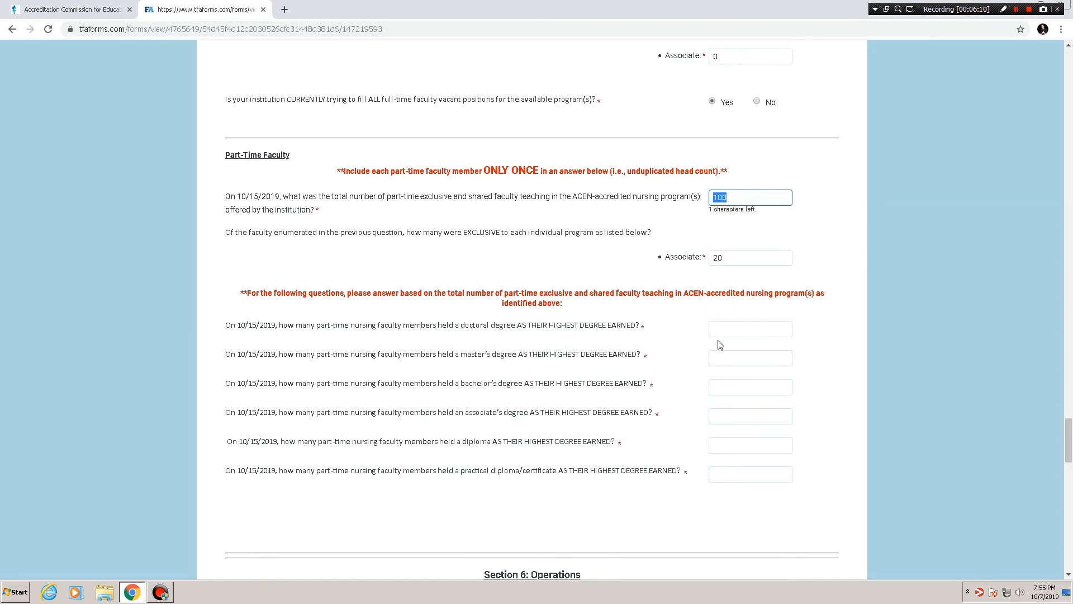
# Fill part-time degree counts: 10 doctoral, 10 master's, 0, 0, 2 diploma, 0 practical.
pyautogui.click(750, 329)
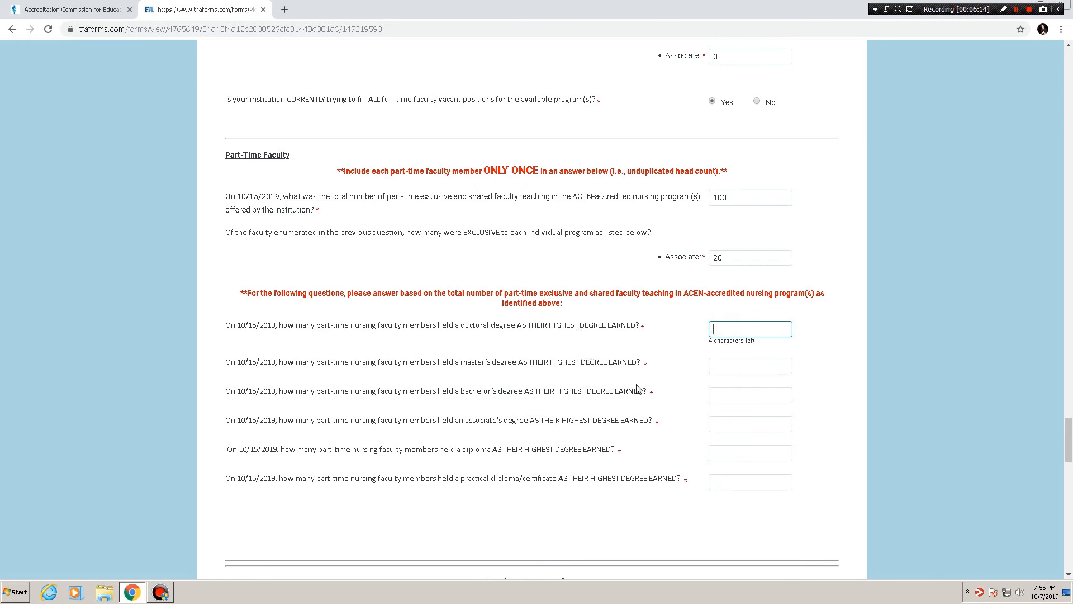
pyautogui.write('10')
pyautogui.click(751, 424)
pyautogui.write('0')
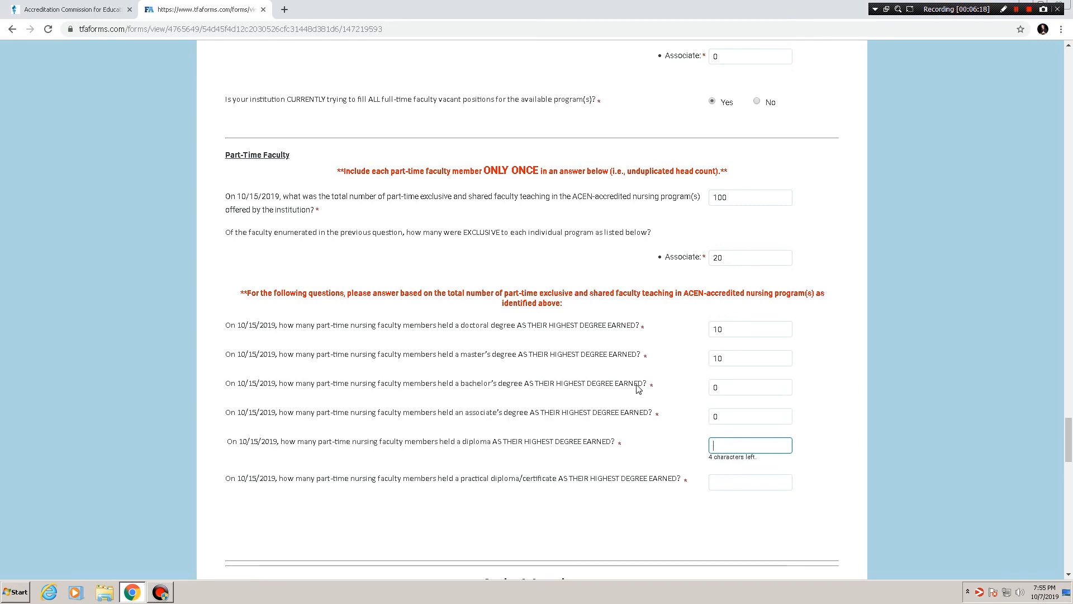
pyautogui.write('2')
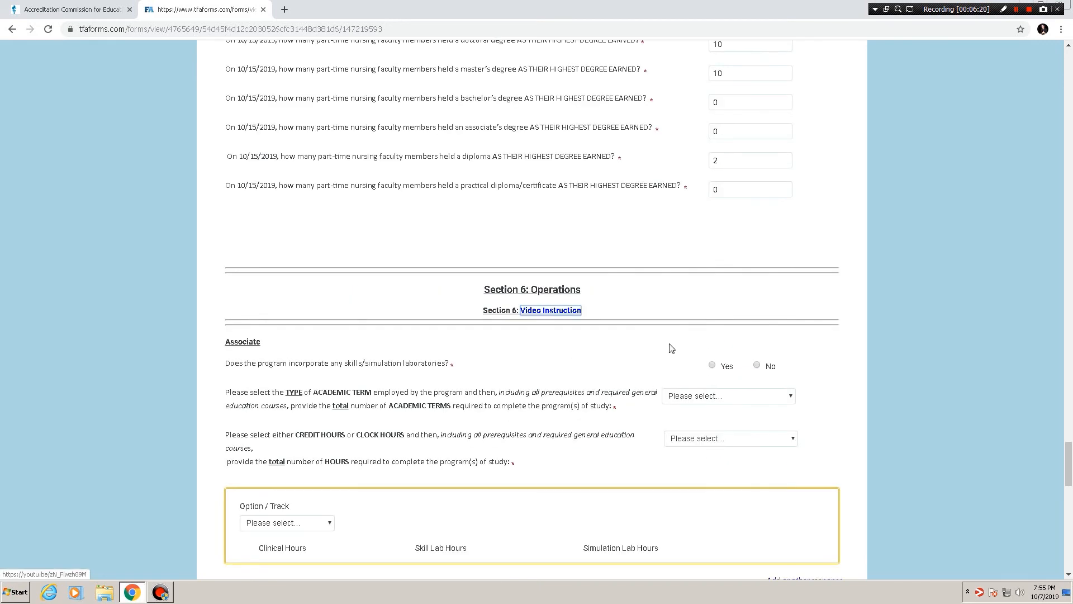